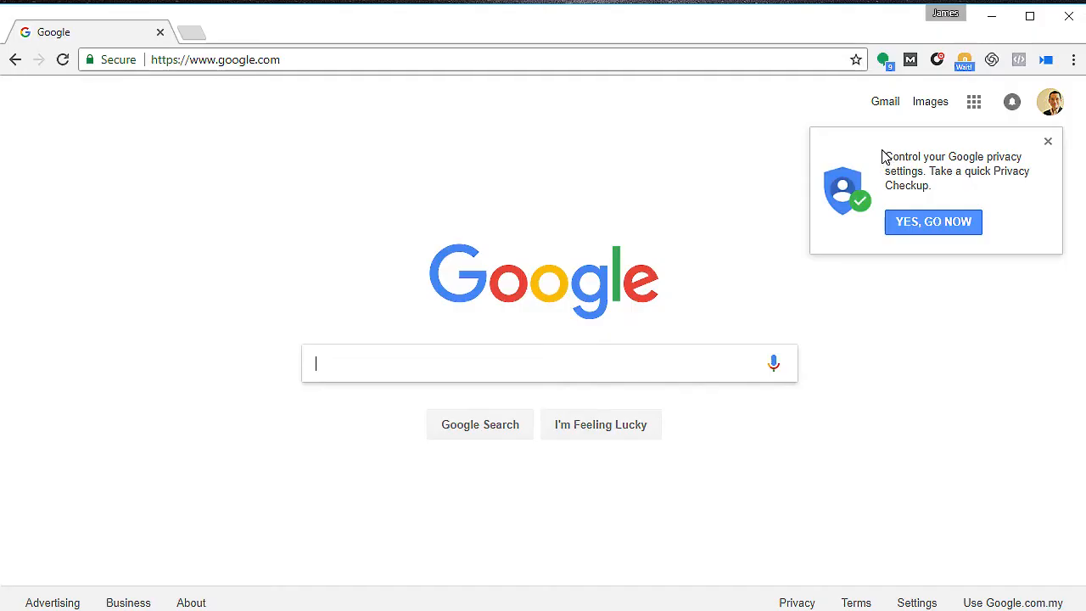
pyautogui.moveTo(862, 129)
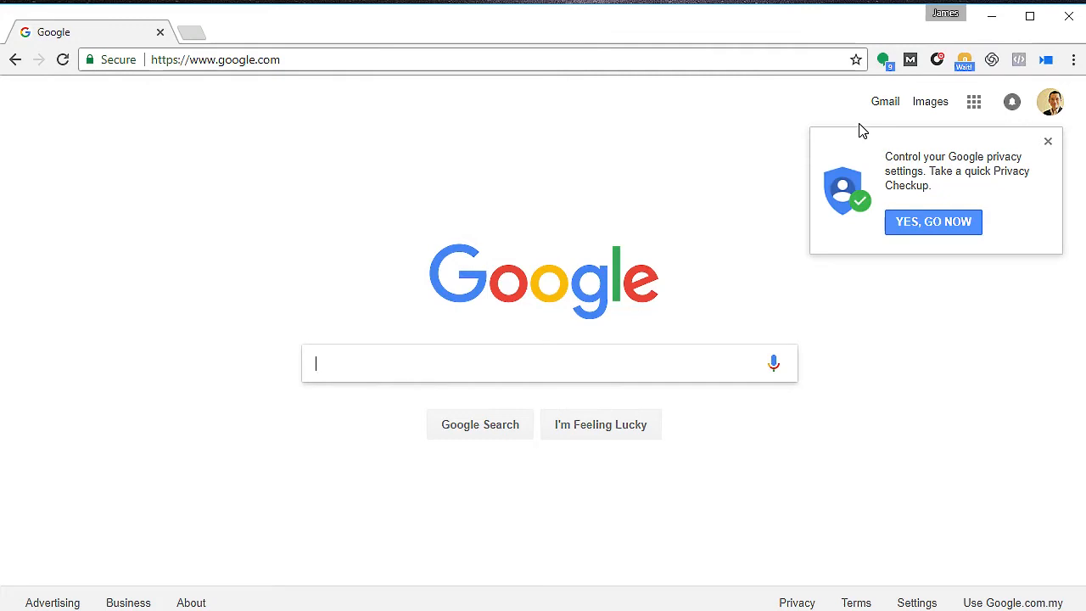
pyautogui.moveTo(838, 102)
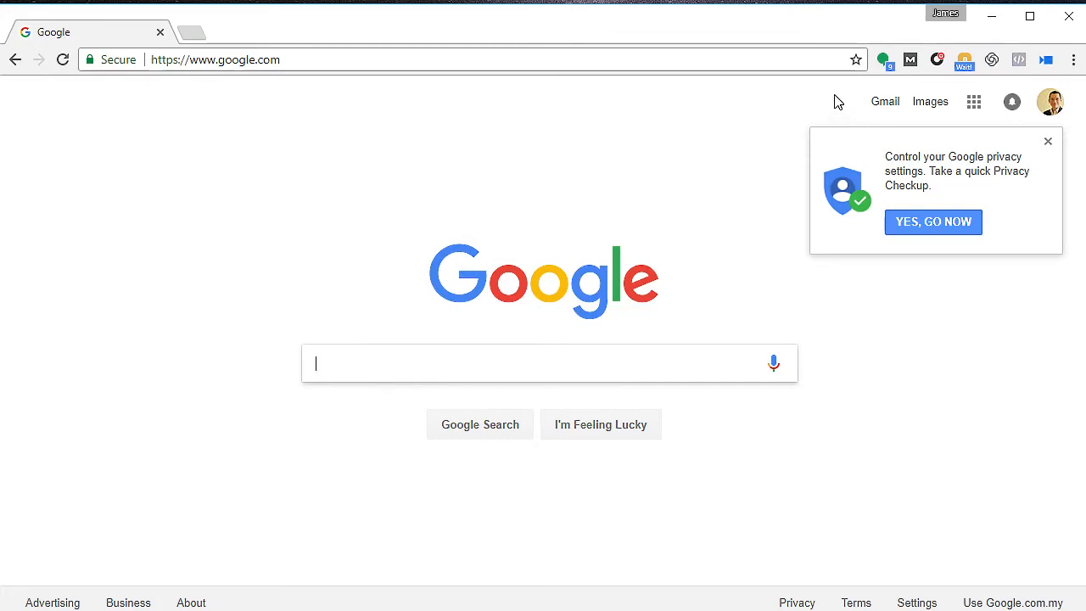
pyautogui.moveTo(826, 87)
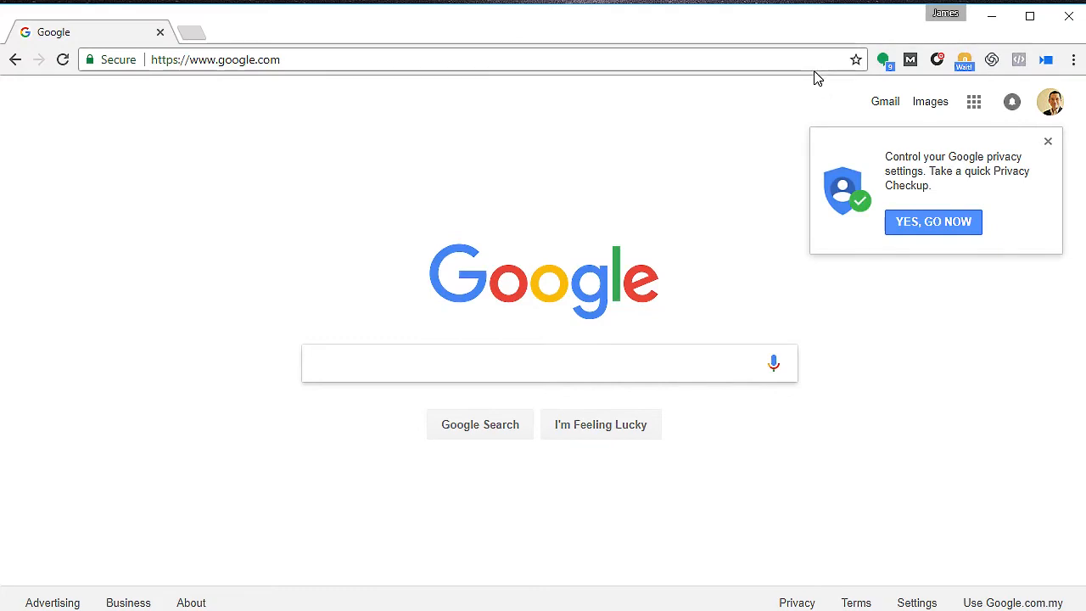
pyautogui.moveTo(872, 249)
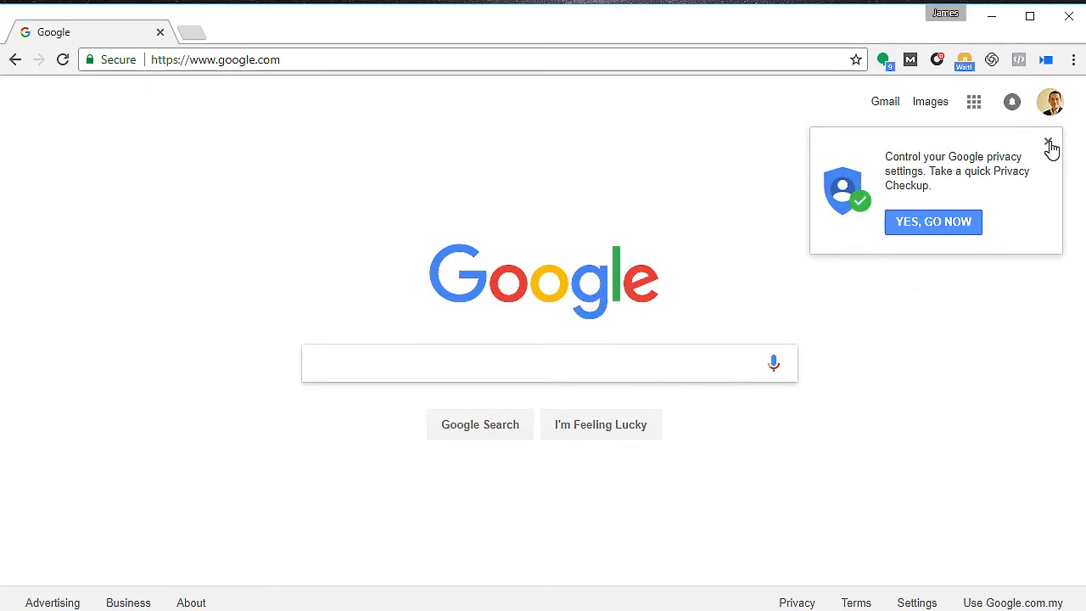
# Dismiss the 'Control your Google privacy settings' popup on google.com
pyautogui.click(1047, 146)
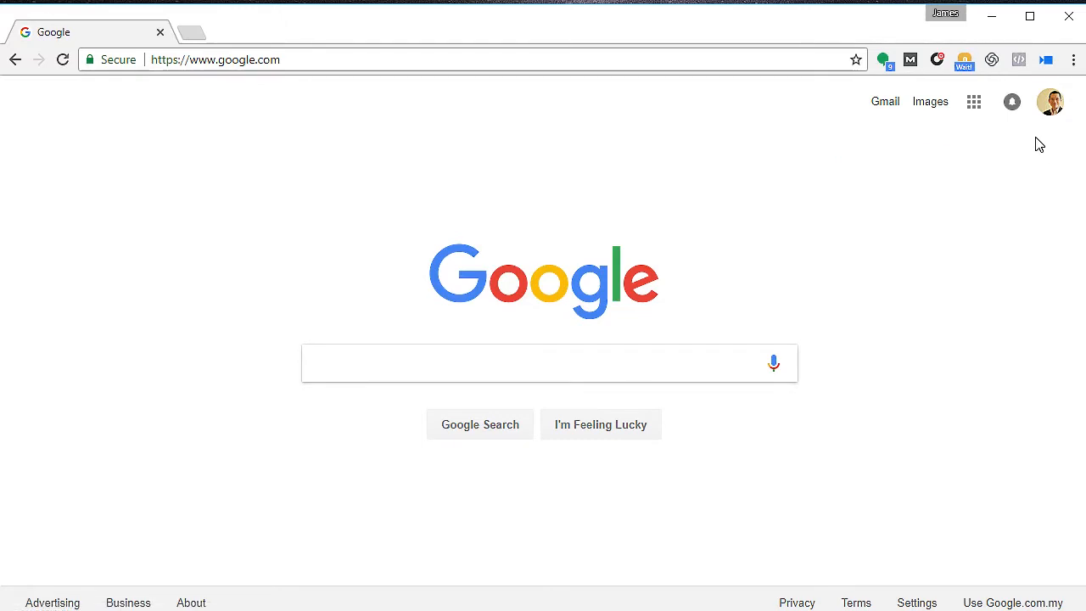
pyautogui.moveTo(1000, 140)
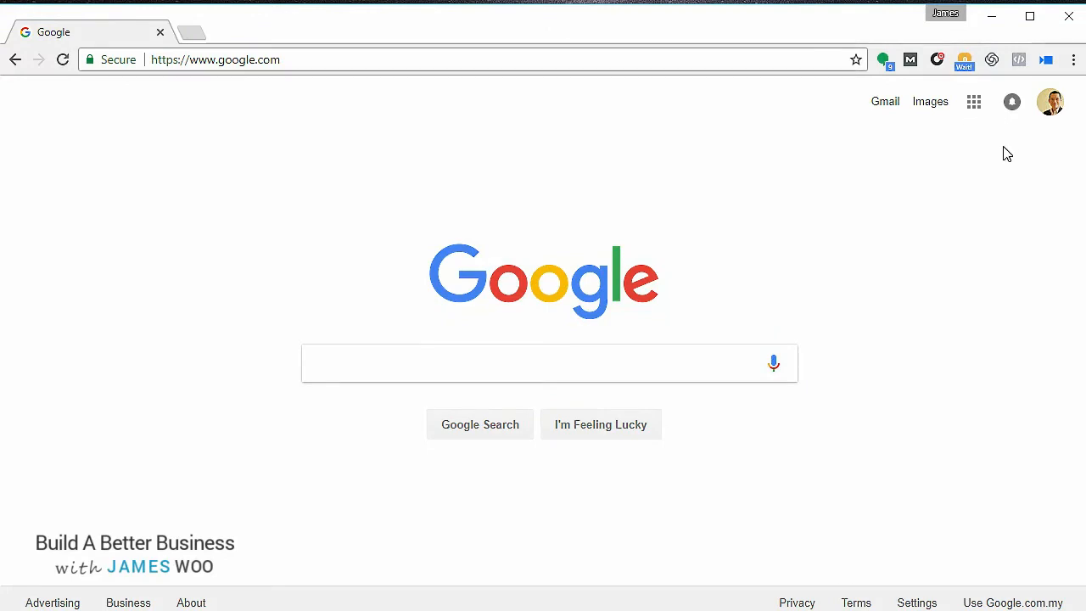
pyautogui.moveTo(1045, 58)
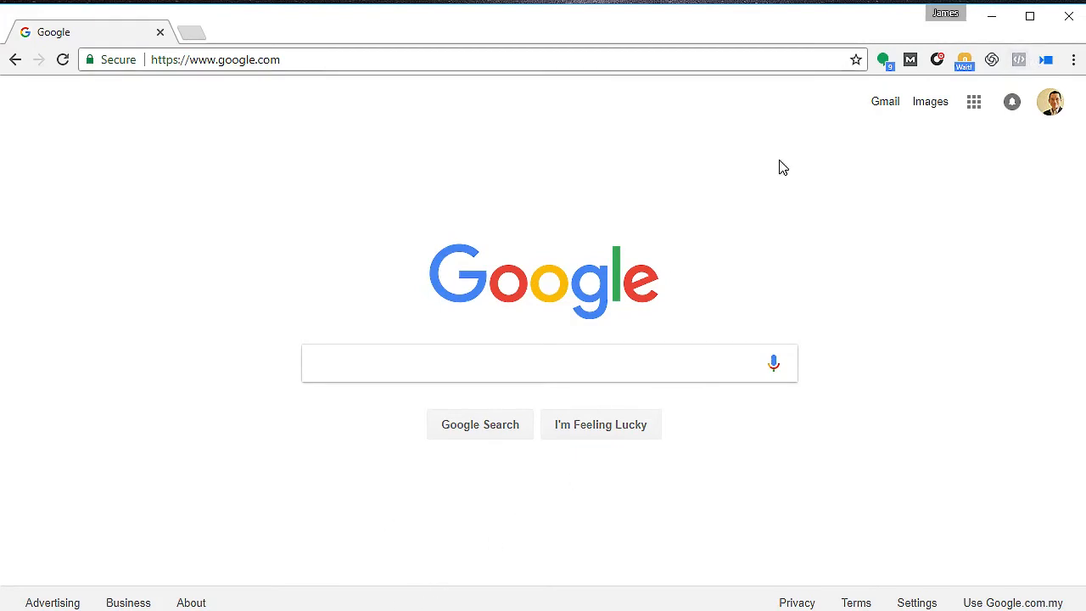
pyautogui.moveTo(1045, 59)
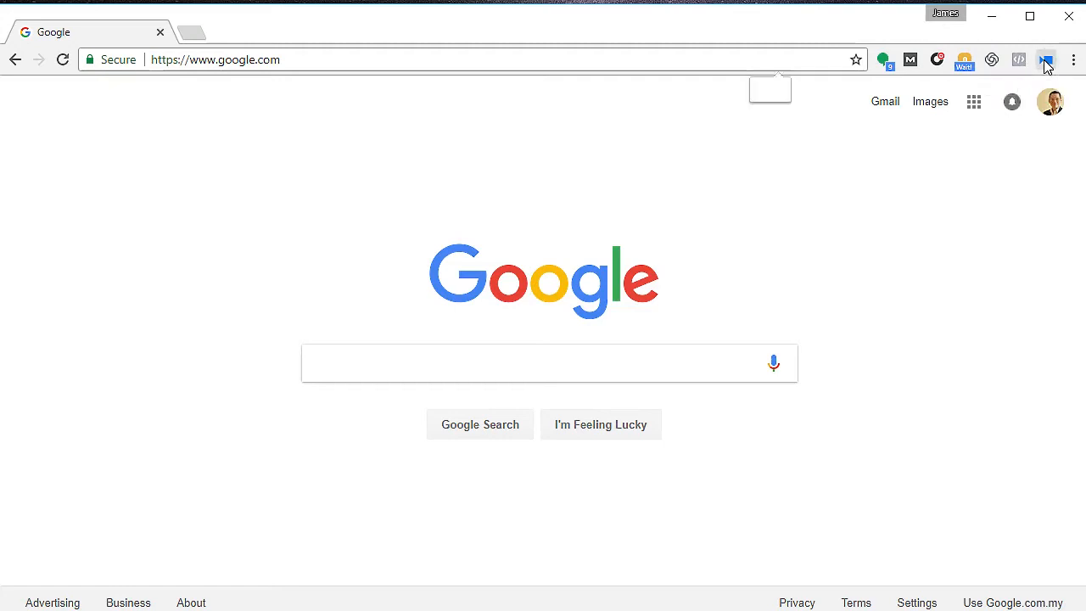
# Sign in to the Soapbox recorder with a Google account, retrying once, until the webcam preview appears
pyautogui.click(1045, 57)
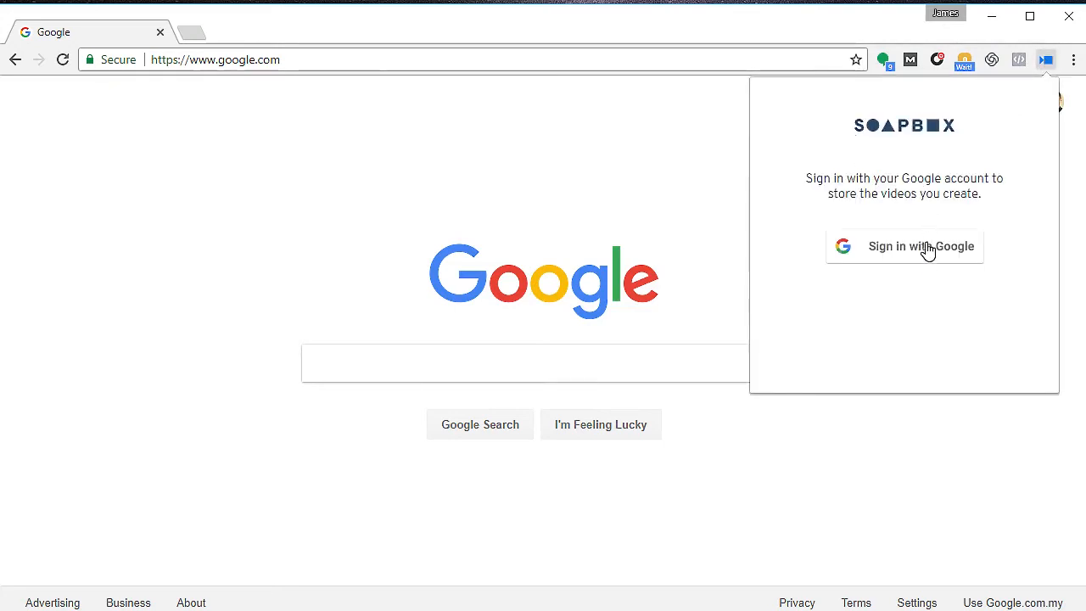
pyautogui.click(920, 246)
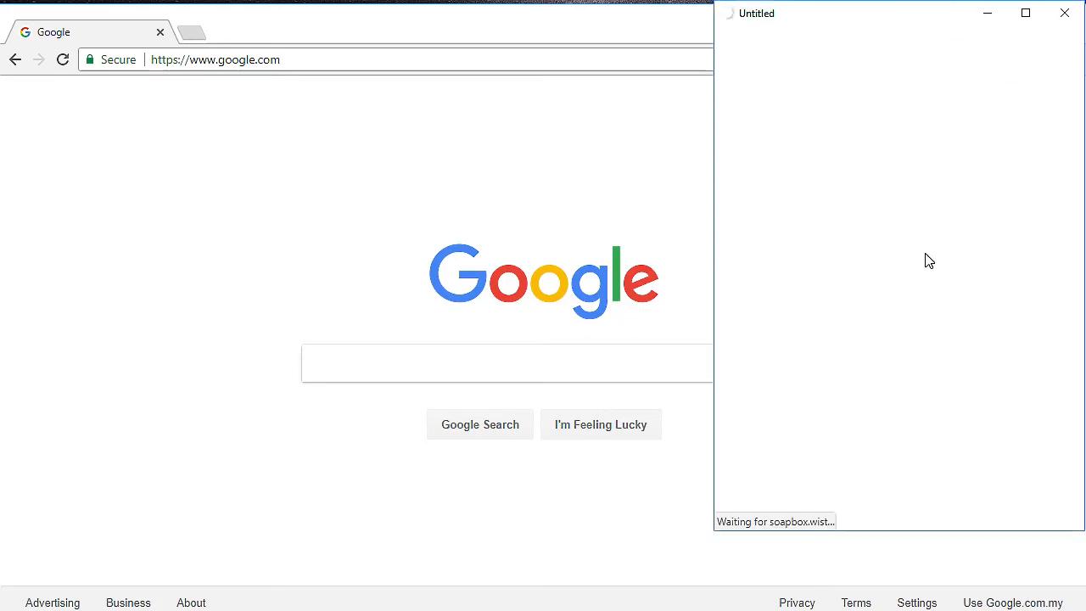
pyautogui.click(1045, 60)
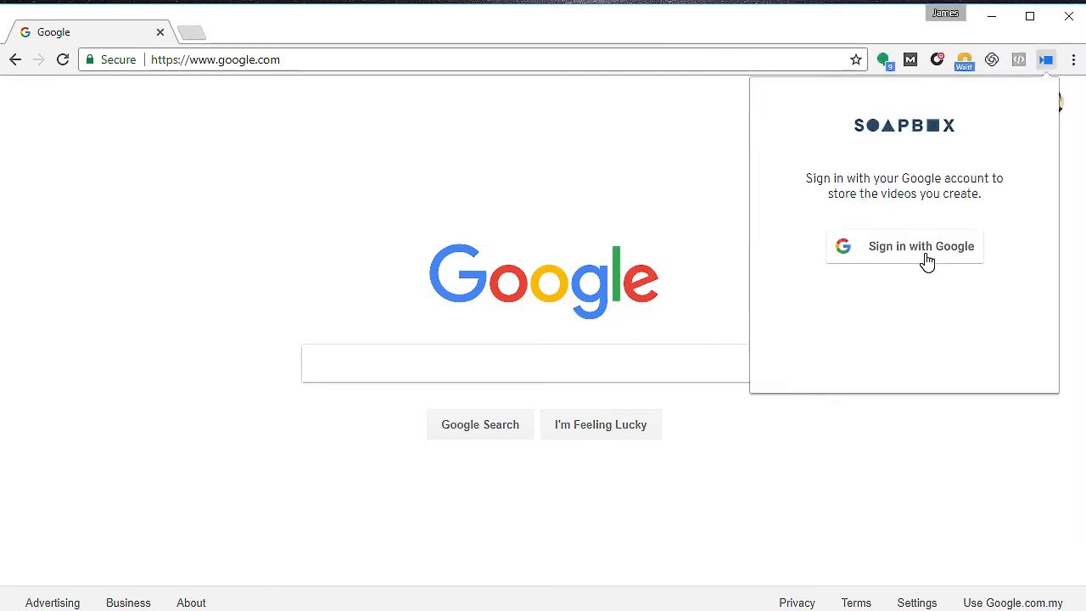
pyautogui.click(920, 246)
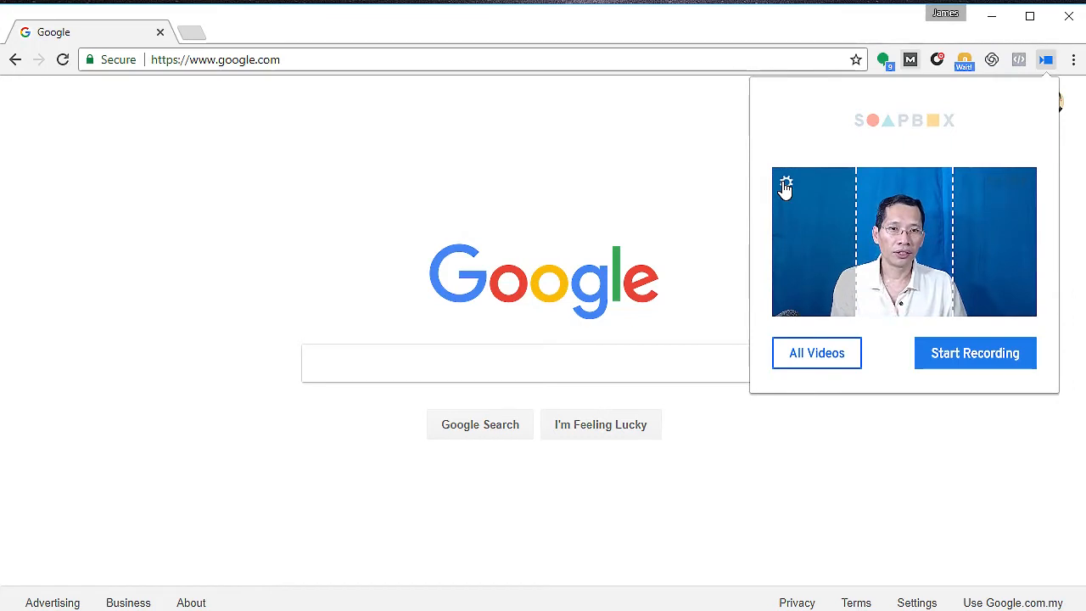
# Set Audio Source to Microphone (USB Audio Device) and keep the Logitech HD Pro Webcam C920 as video source
pyautogui.click(784, 185)
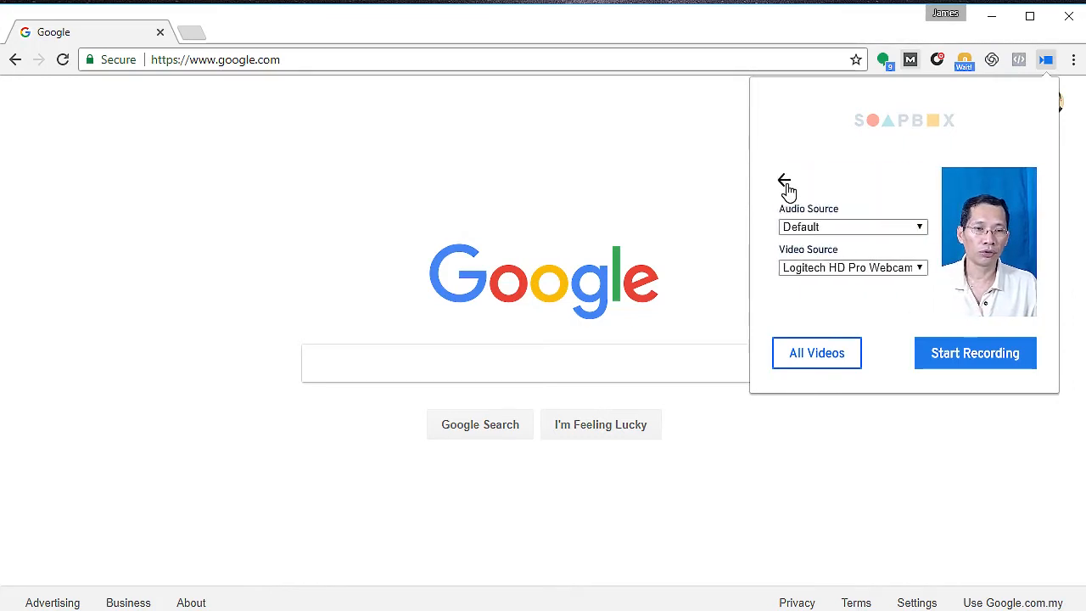
pyautogui.moveTo(902, 231)
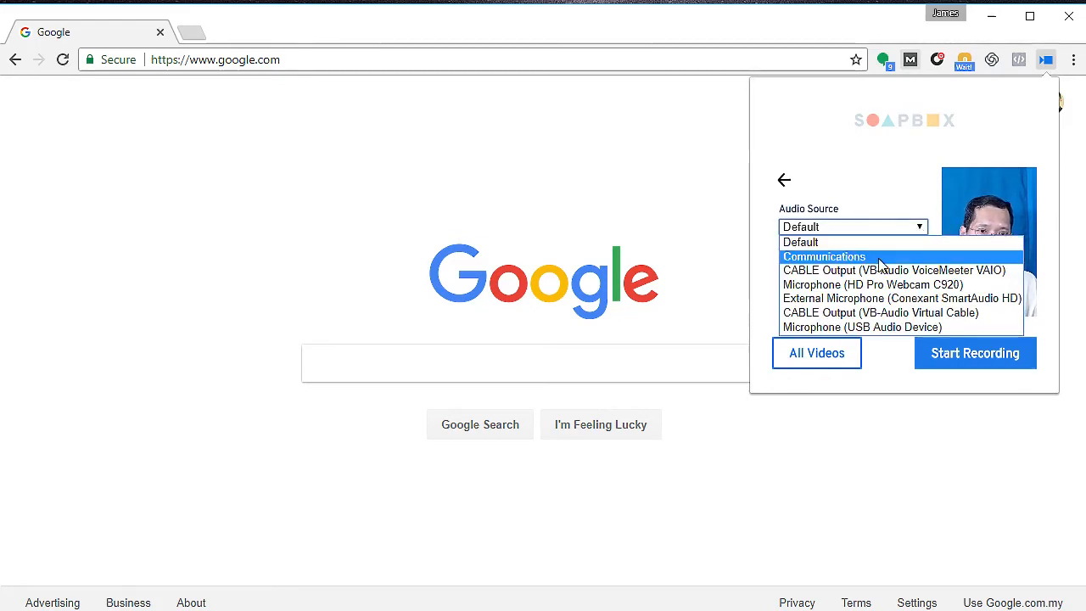
pyautogui.click(862, 326)
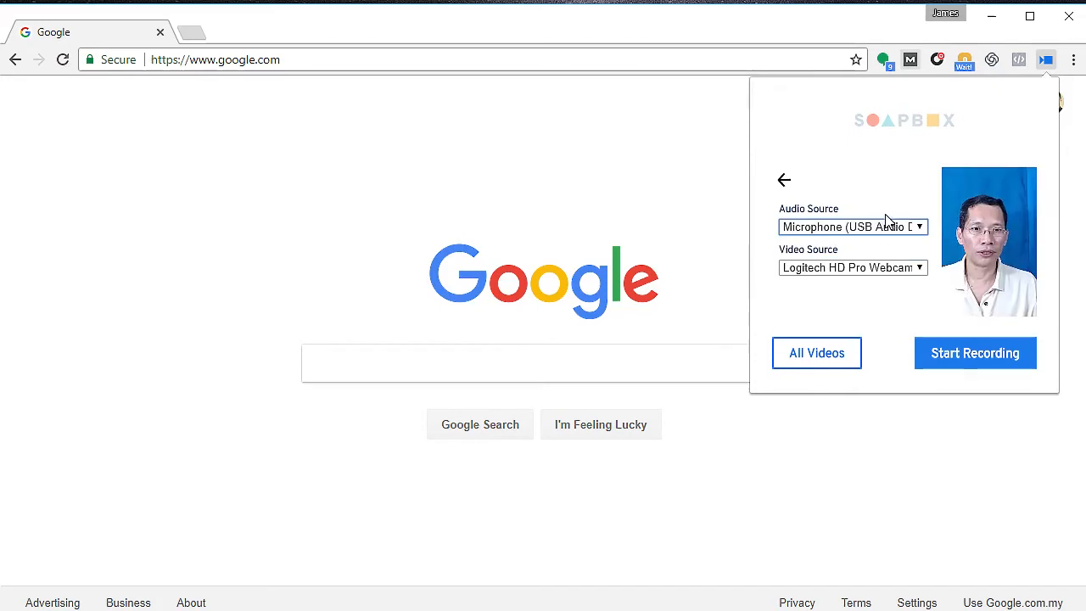
pyautogui.click(852, 268)
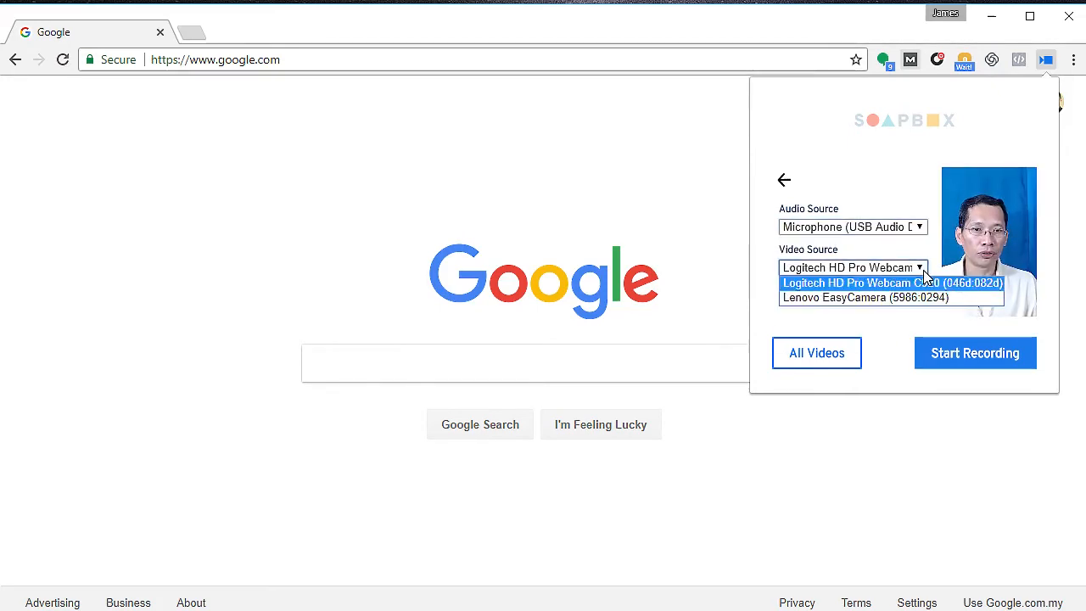
pyautogui.moveTo(852, 197)
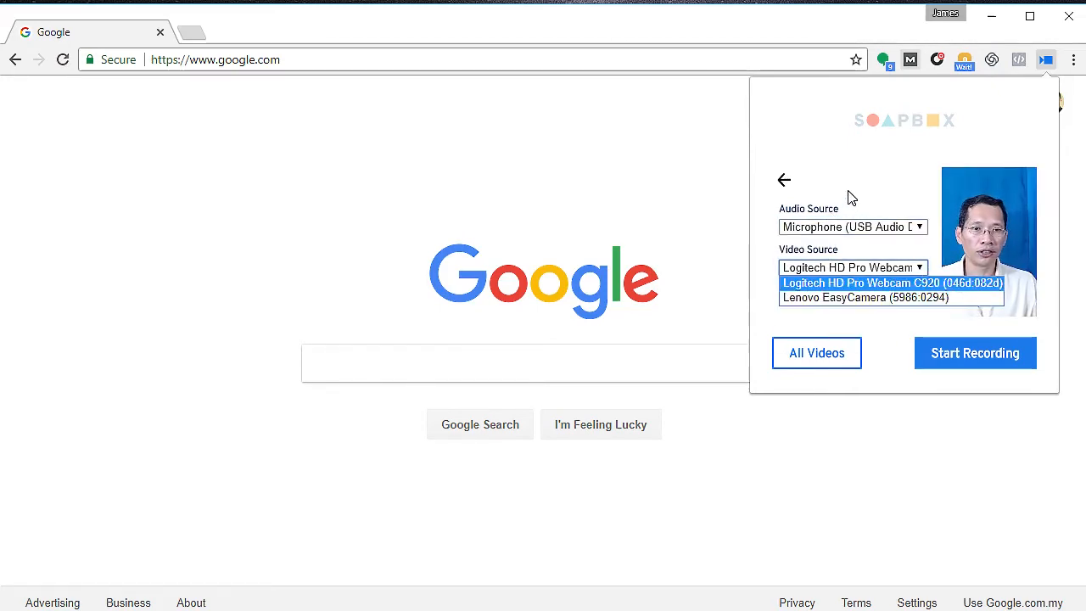
pyautogui.click(865, 282)
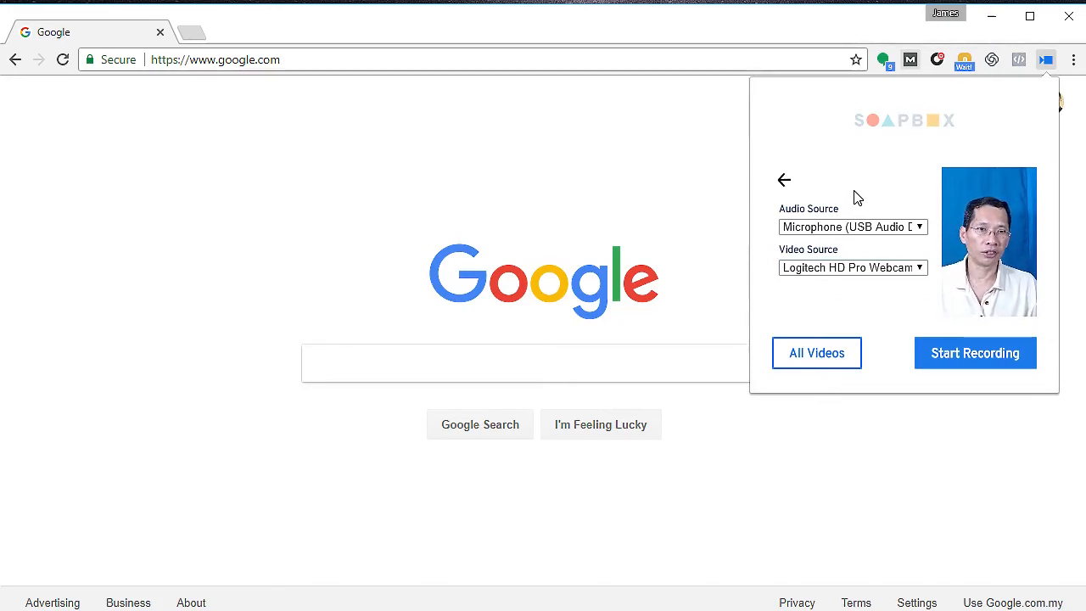
pyautogui.moveTo(788, 188)
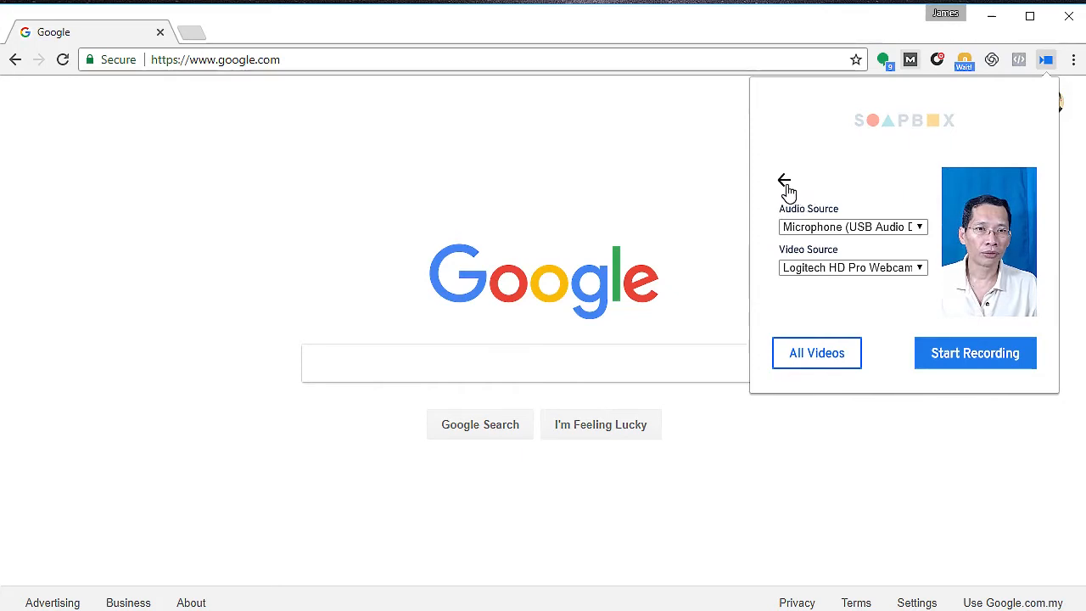
pyautogui.click(784, 184)
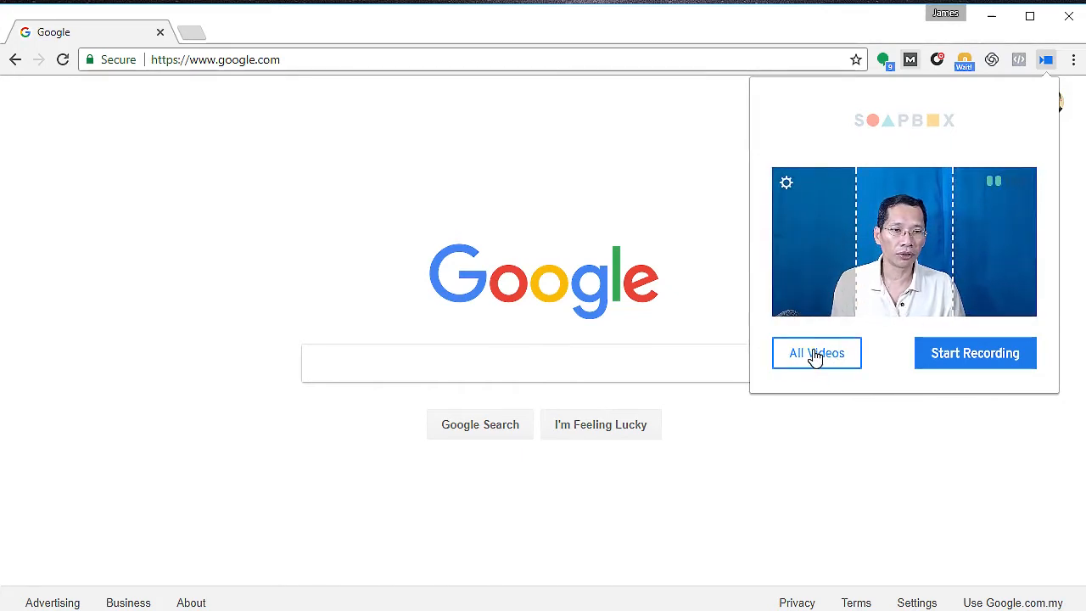
# View the saved videos, read the Account troubleshooting notes, and return to the Videos list
pyautogui.click(816, 353)
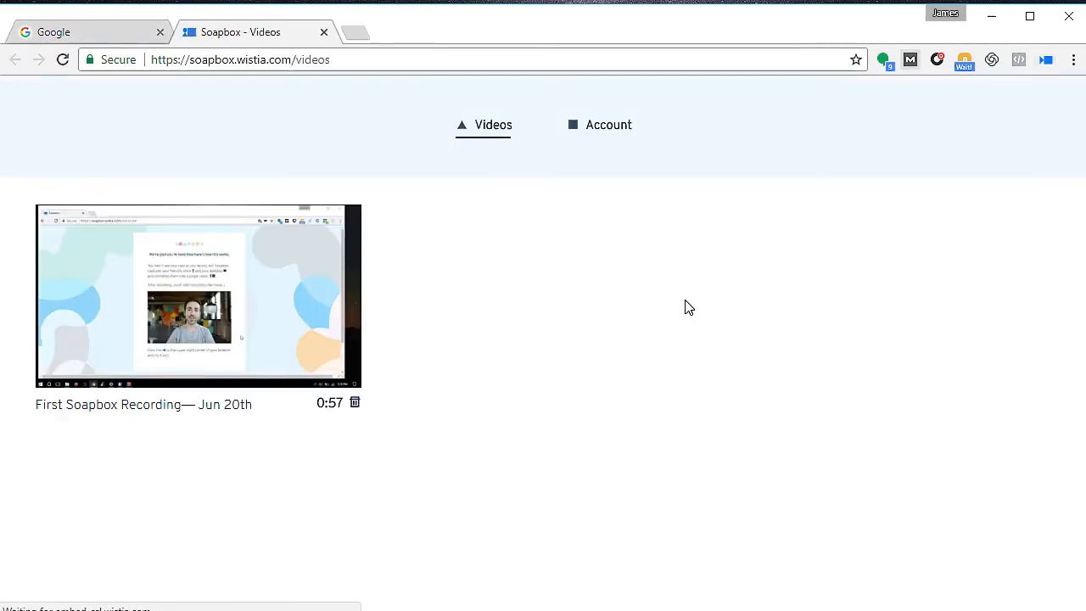
pyautogui.moveTo(682, 299)
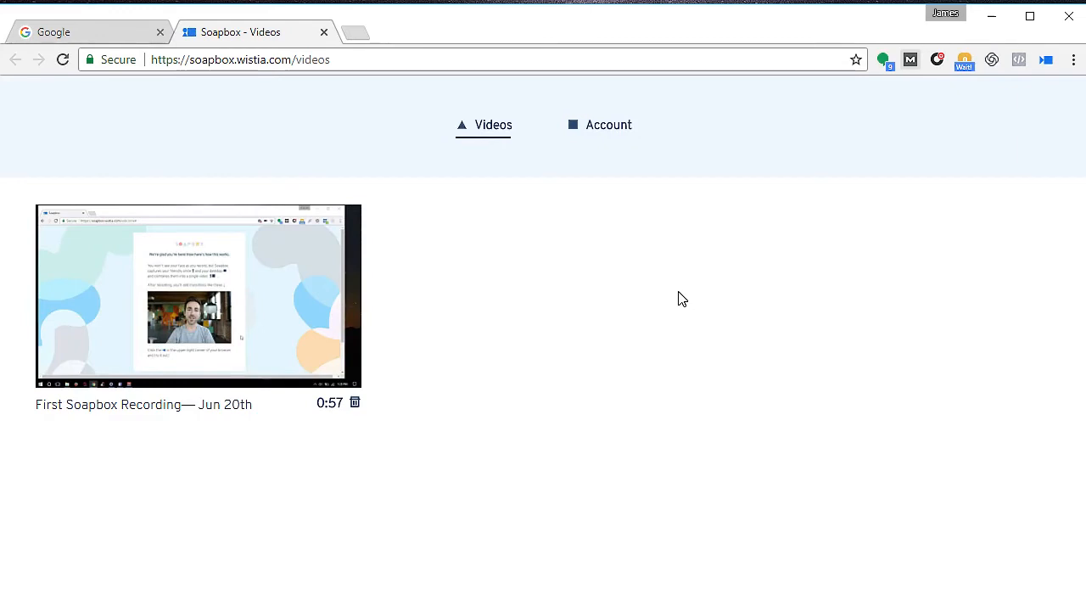
pyautogui.moveTo(590, 351)
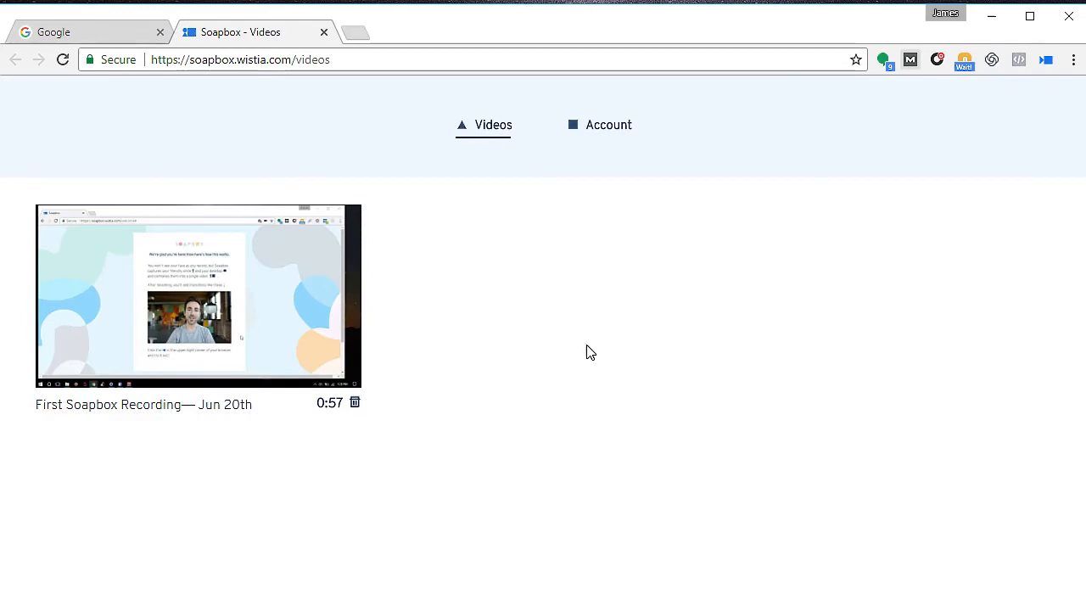
pyautogui.moveTo(582, 217)
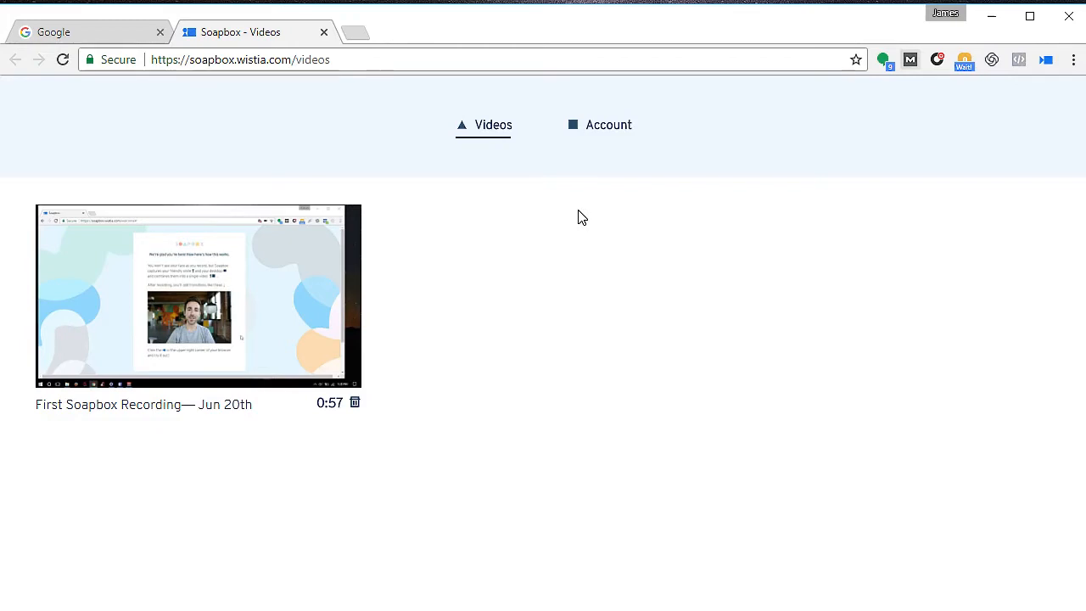
pyautogui.moveTo(604, 132)
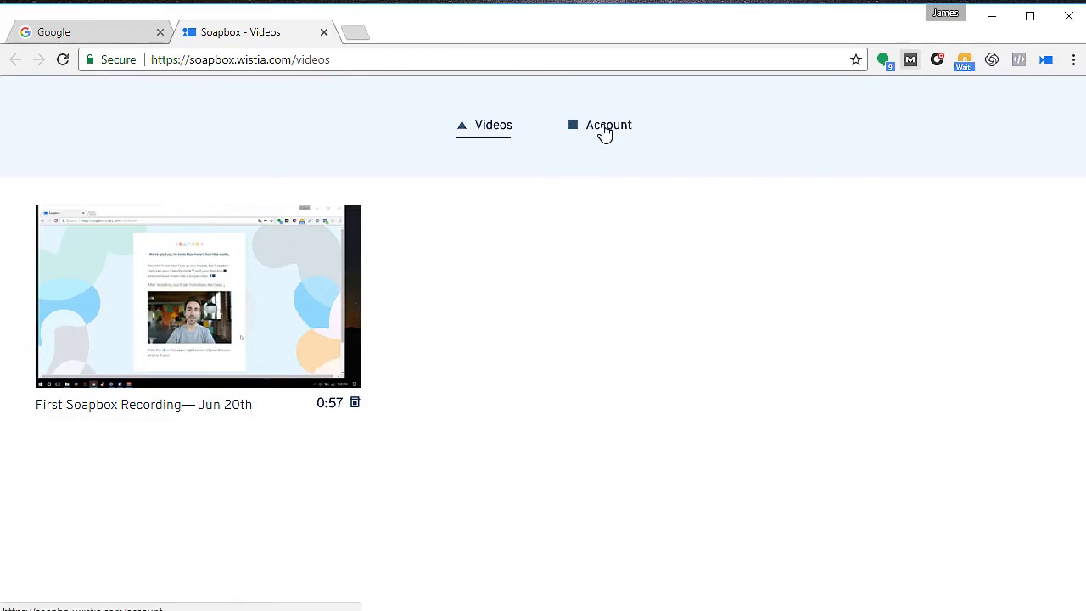
pyautogui.click(606, 125)
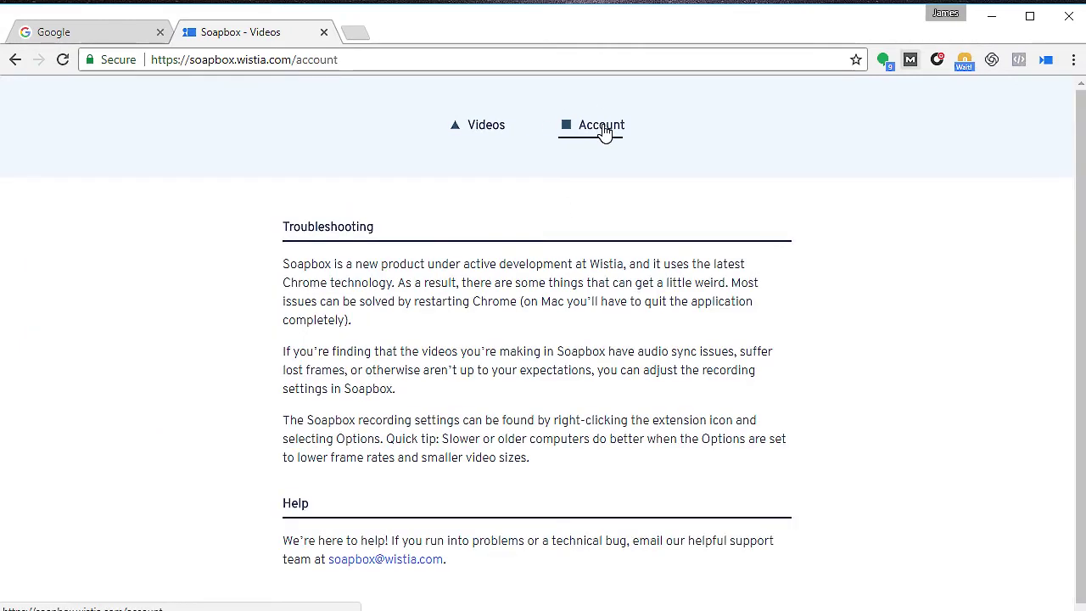
pyautogui.moveTo(623, 214)
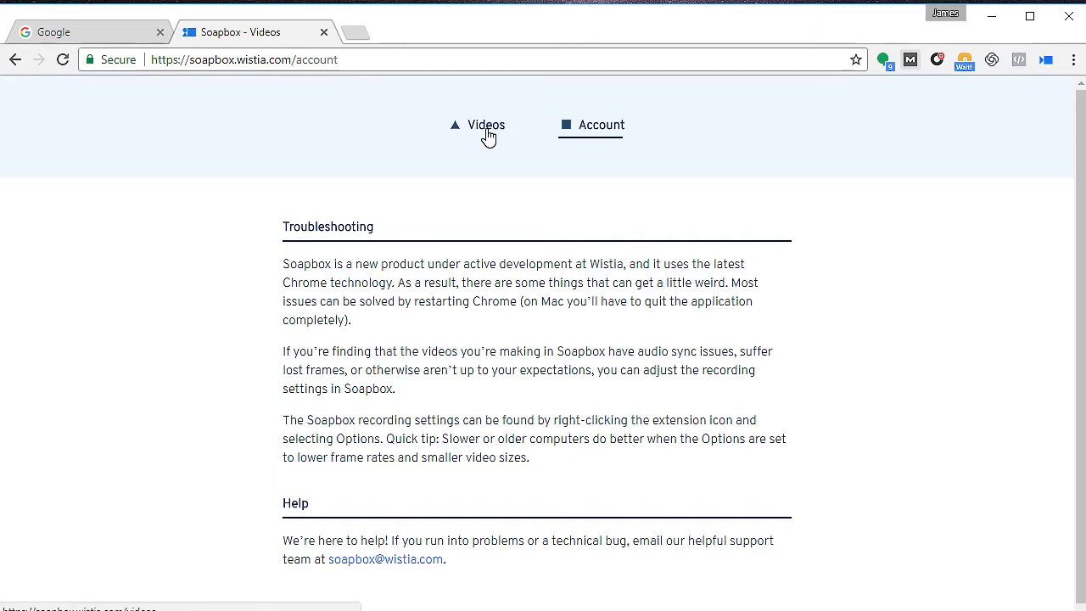
pyautogui.click(485, 125)
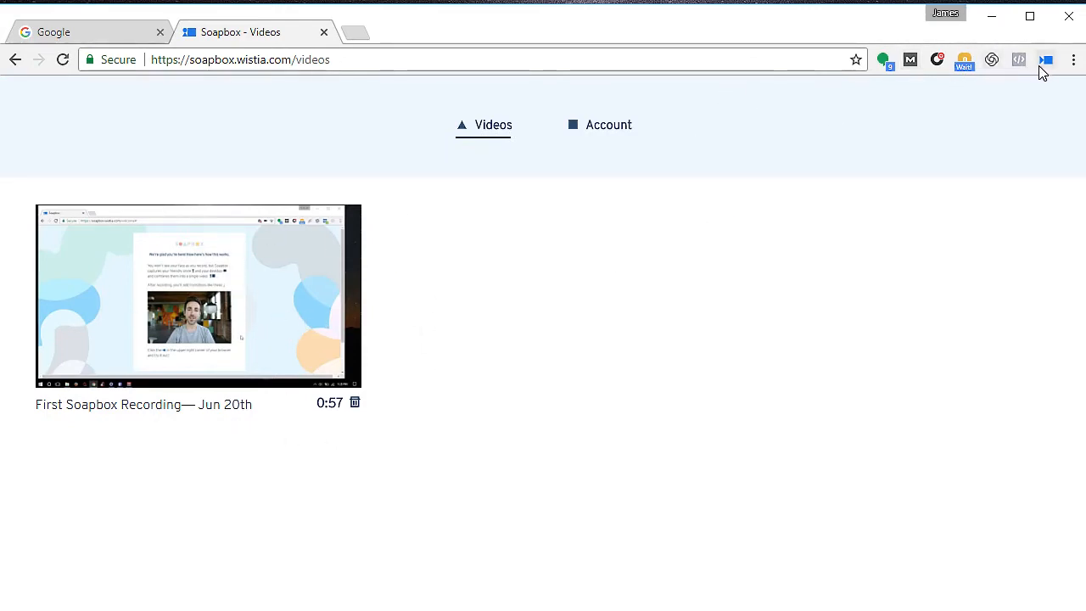
# Start a new Soapbox recording sharing the entire screen and switch to the Google tab
pyautogui.click(1046, 59)
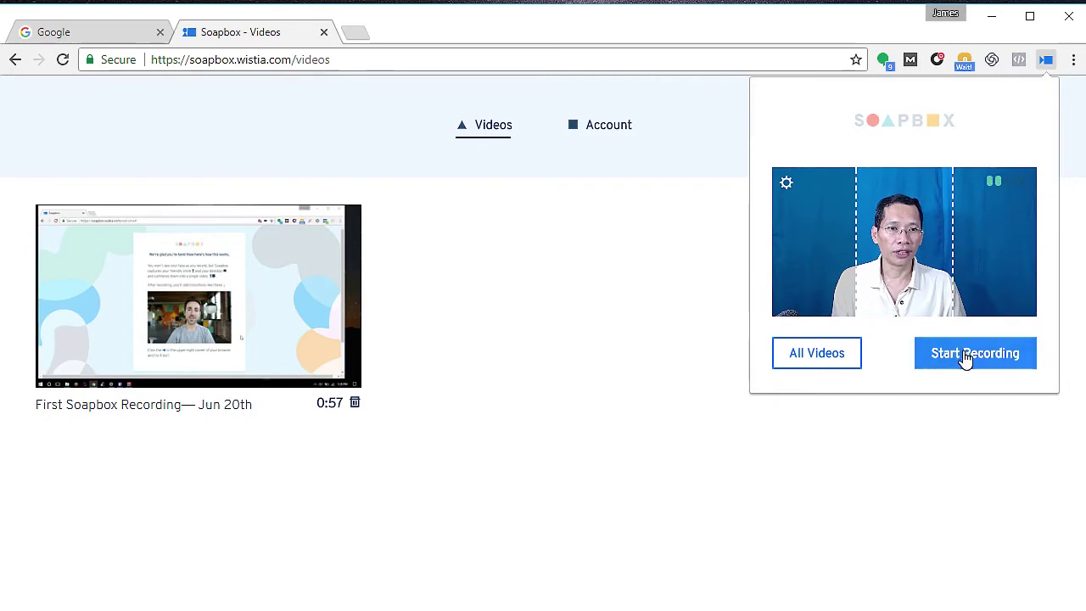
pyautogui.click(975, 352)
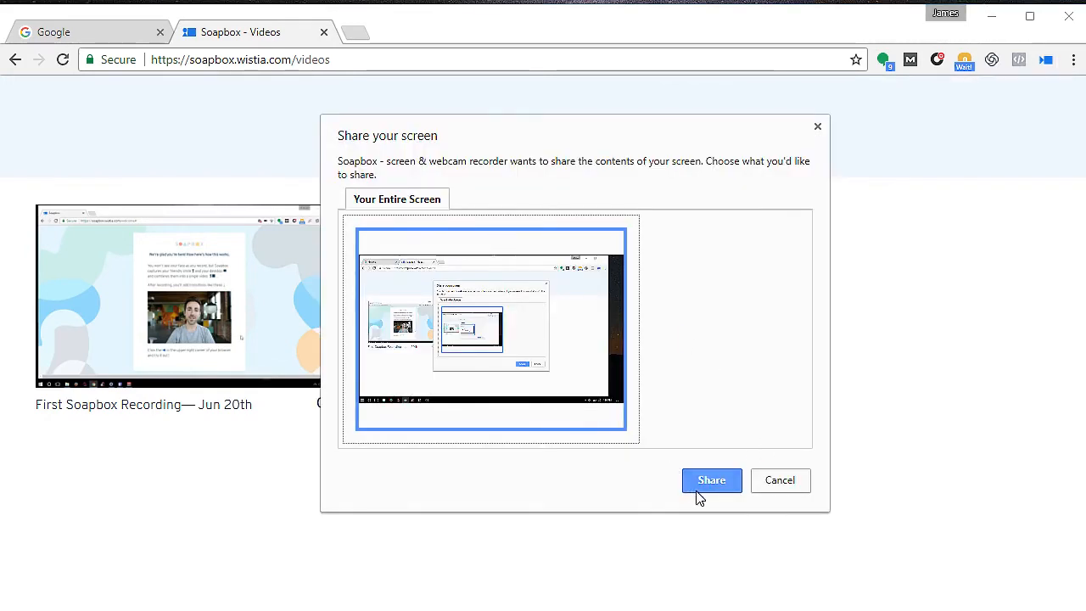
pyautogui.click(710, 480)
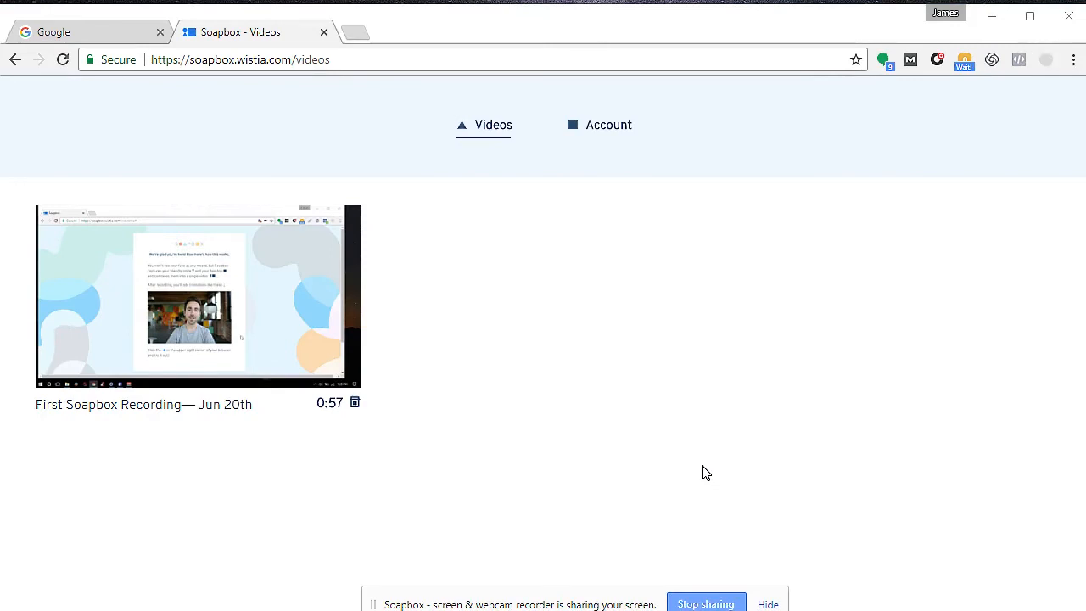
pyautogui.moveTo(516, 594)
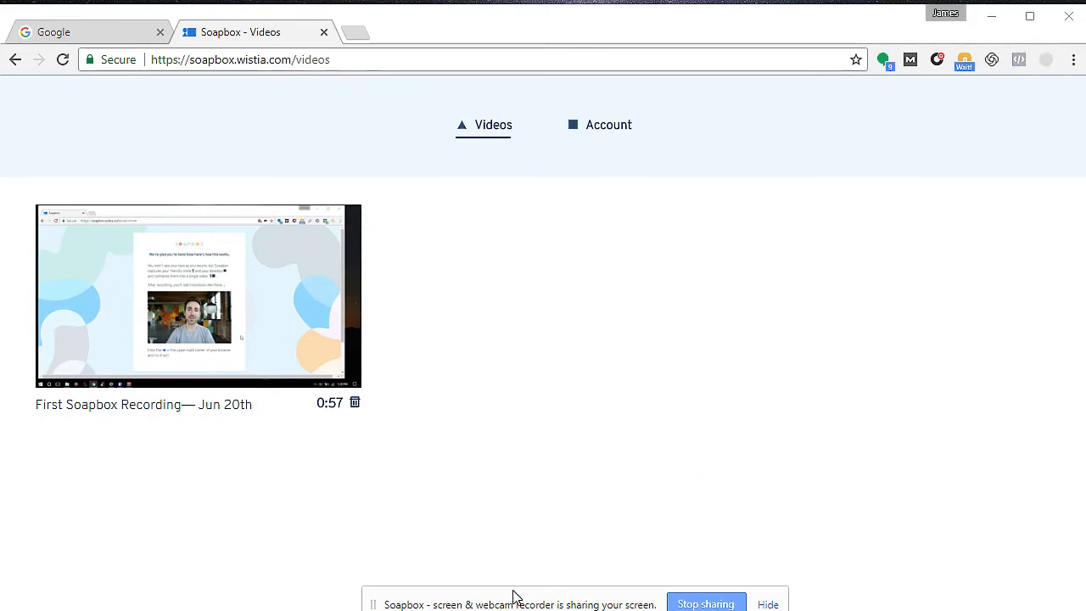
pyautogui.moveTo(550, 503)
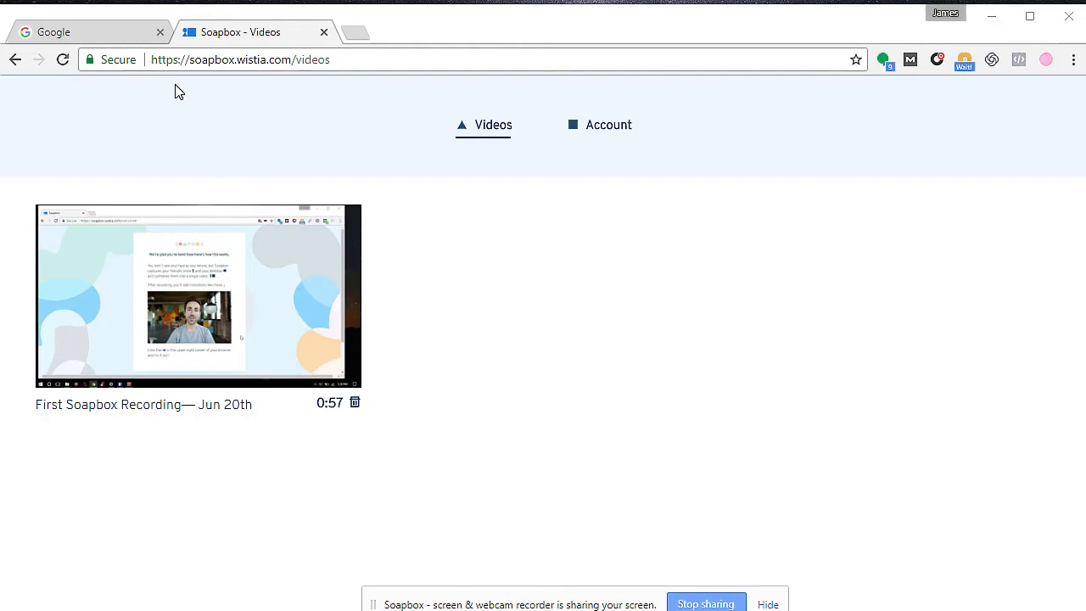
pyautogui.click(85, 31)
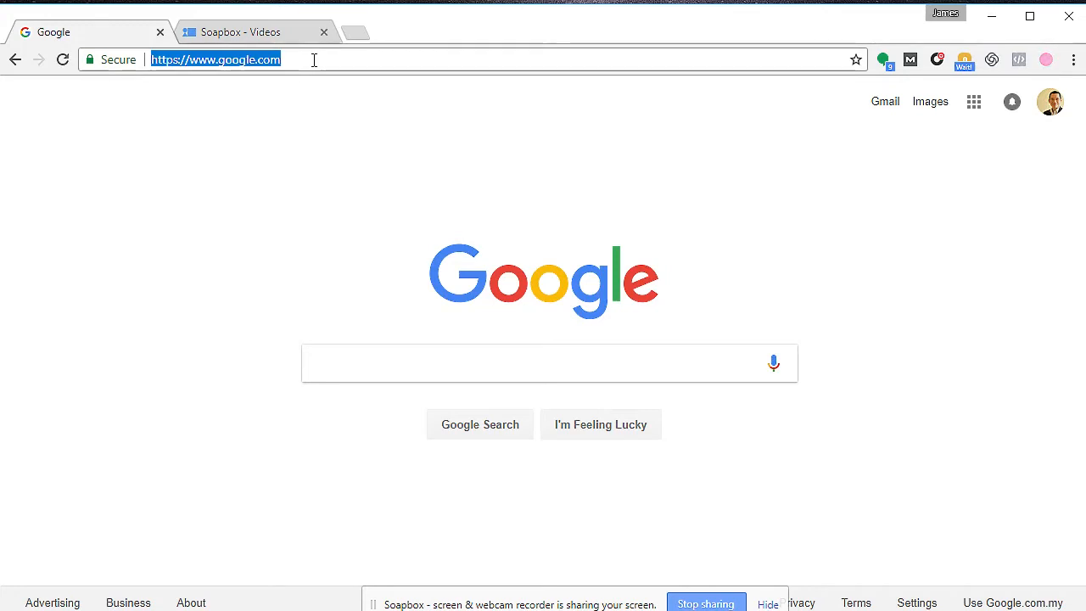
# Search 'James' from the Google tab and load the jameswoo.net business site
pyautogui.write('James')
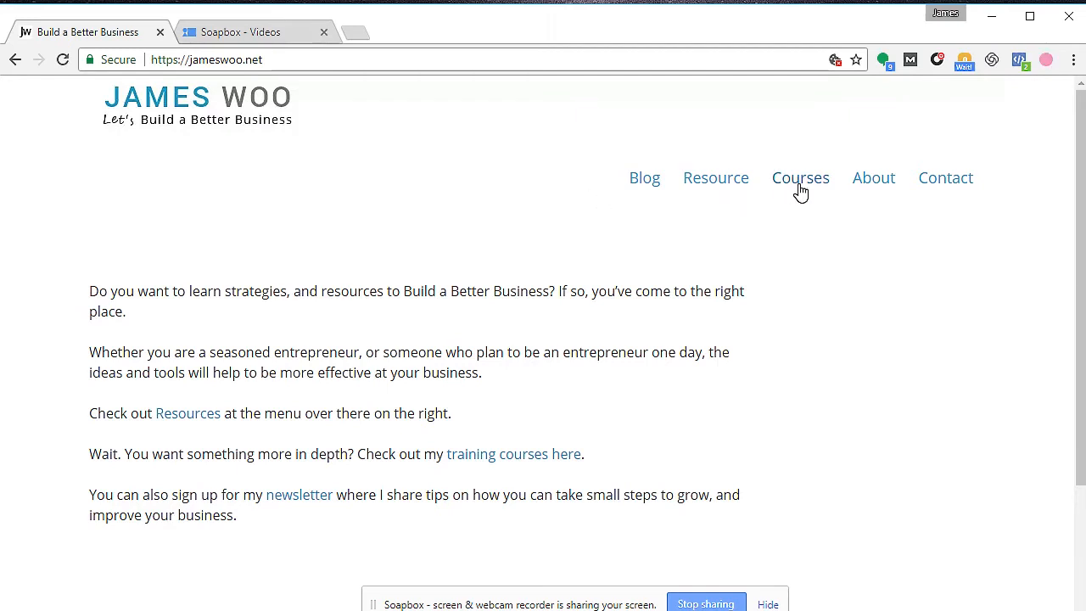
pyautogui.moveTo(729, 231)
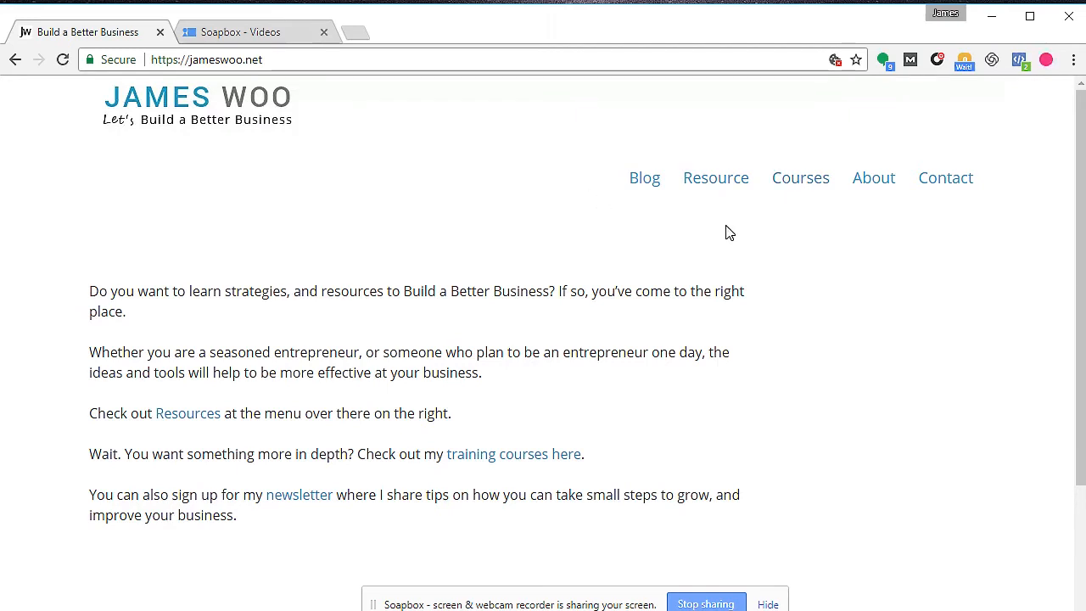
pyautogui.moveTo(745, 385)
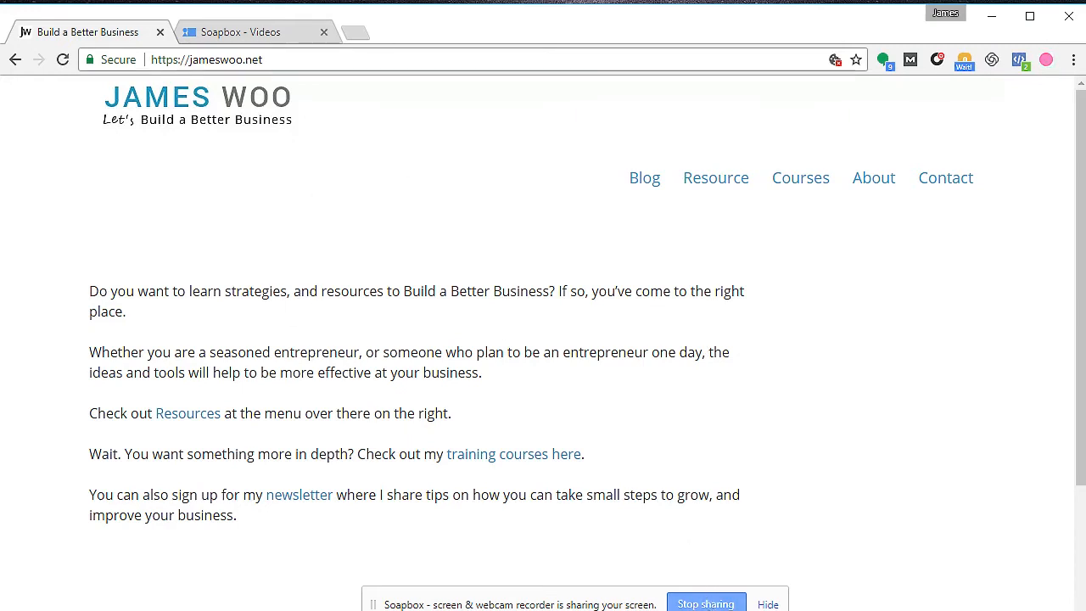
# Stop the recording and rename it to 'Test Recording 3'
pyautogui.click(767, 604)
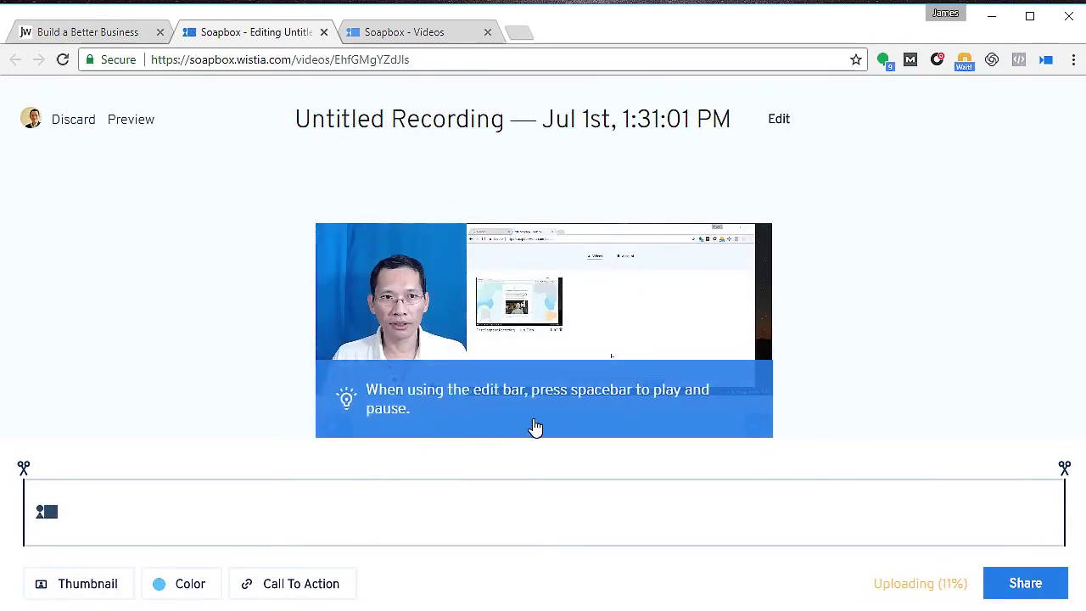
pyautogui.moveTo(309, 248)
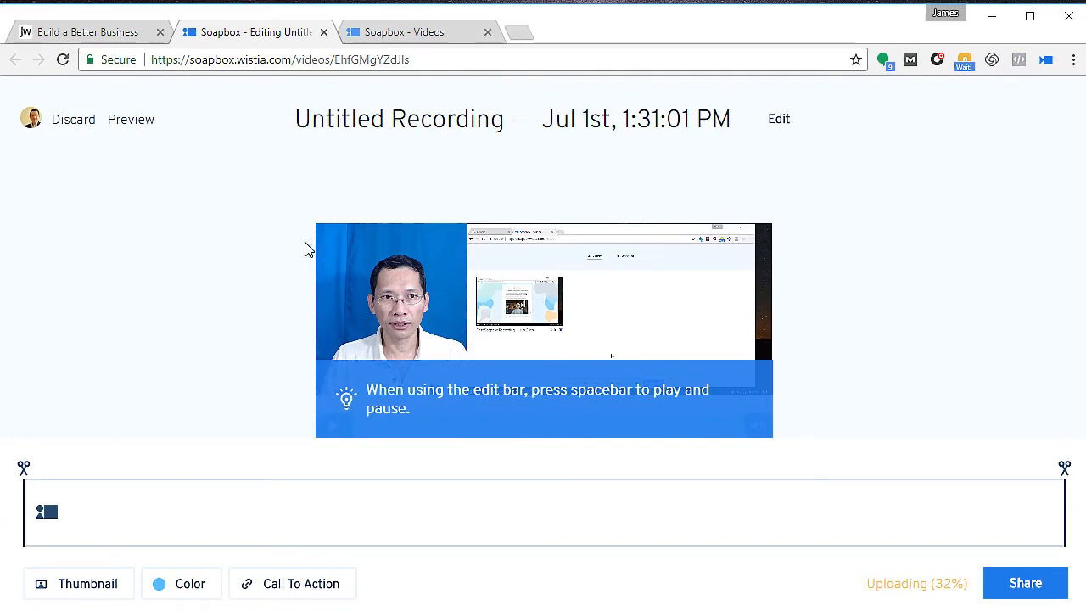
pyautogui.moveTo(777, 126)
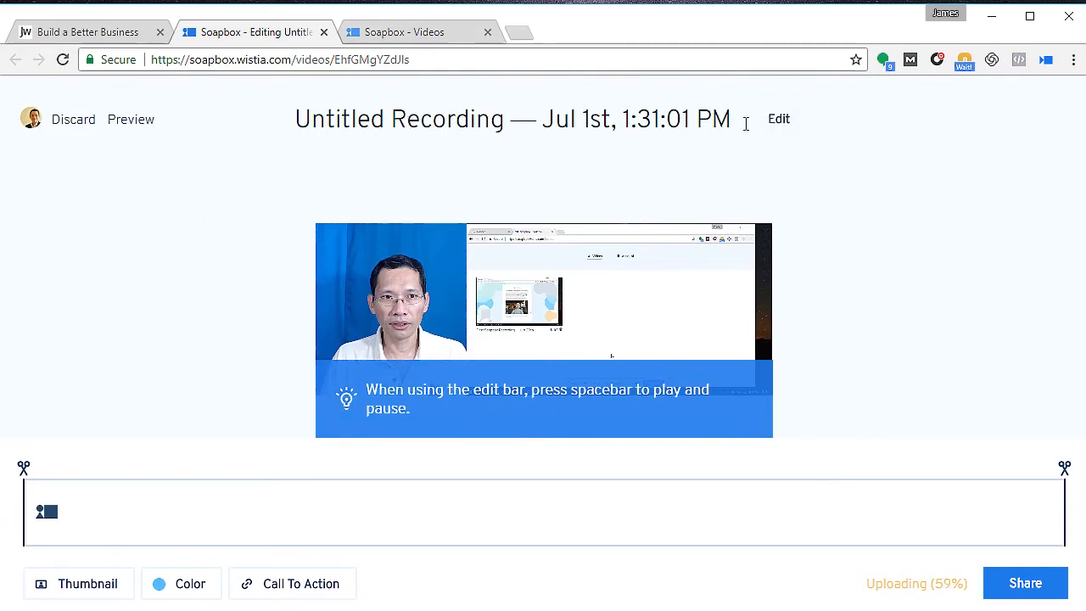
pyautogui.click(777, 118)
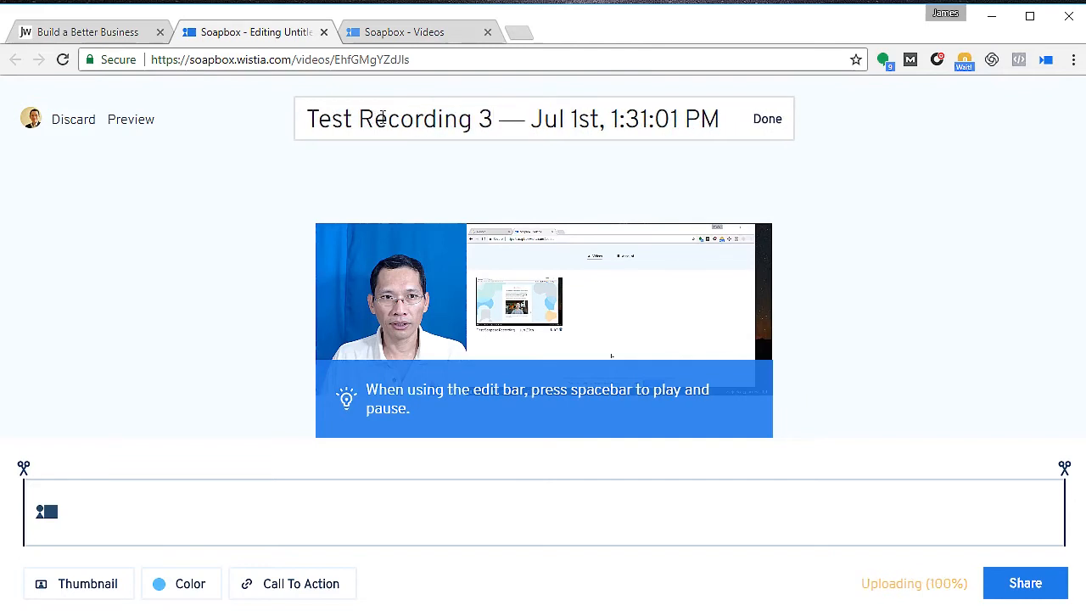
pyautogui.click(767, 119)
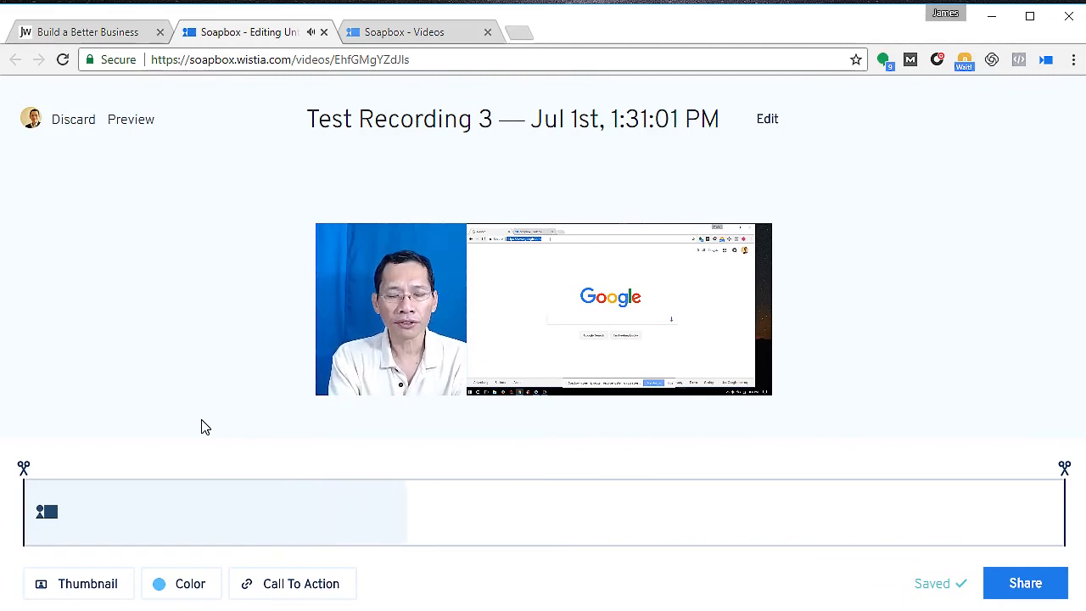
pyautogui.moveTo(438, 359)
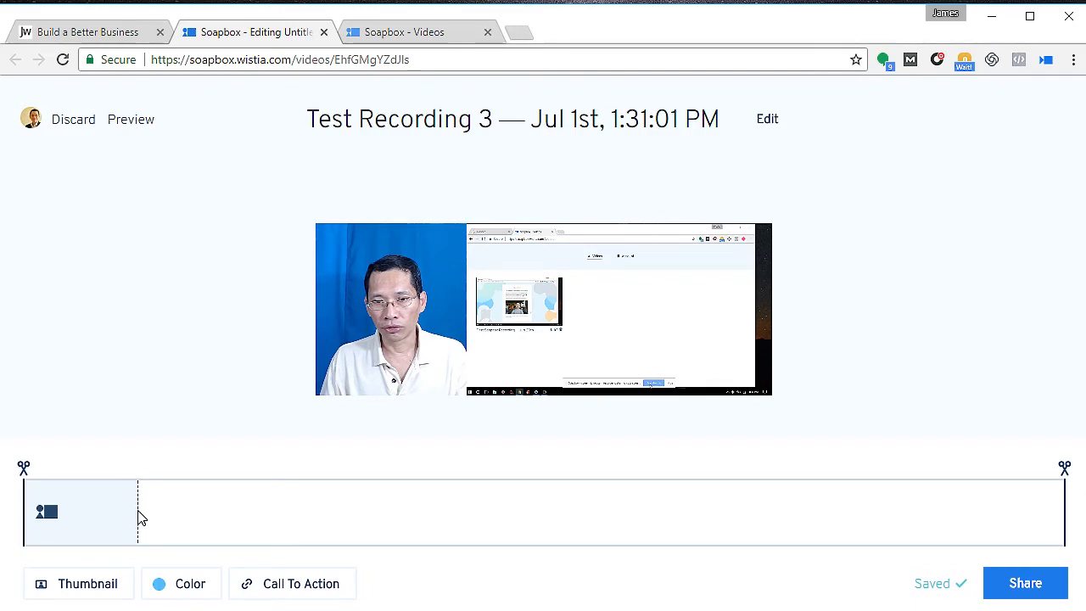
# Split the recording at the dragged playhead point and set the second part to screen-only
pyautogui.moveTo(139, 509); pyautogui.dragTo(214, 518)
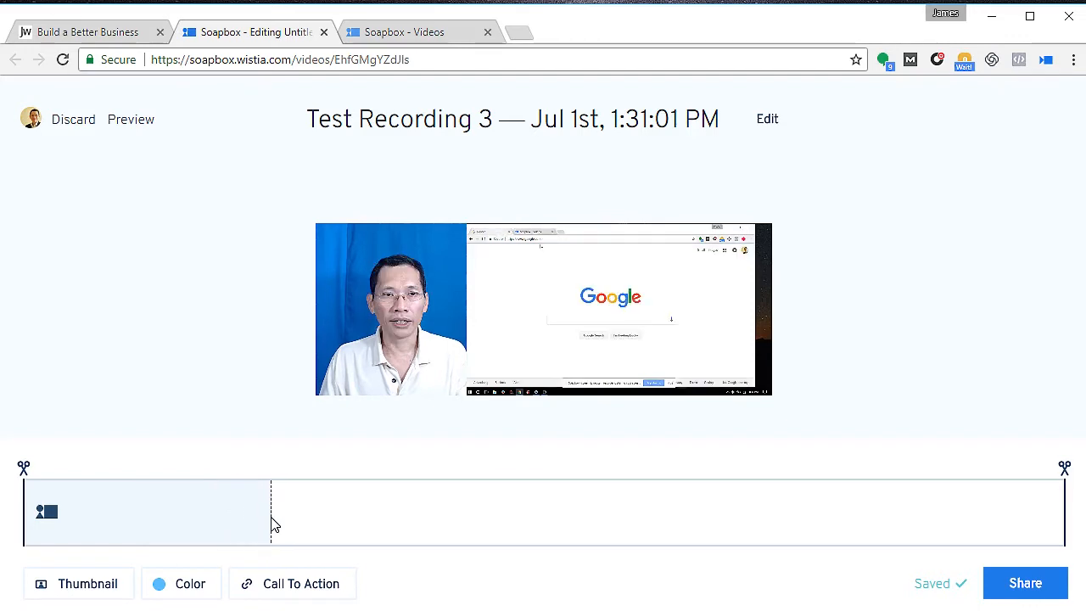
pyautogui.click(271, 512)
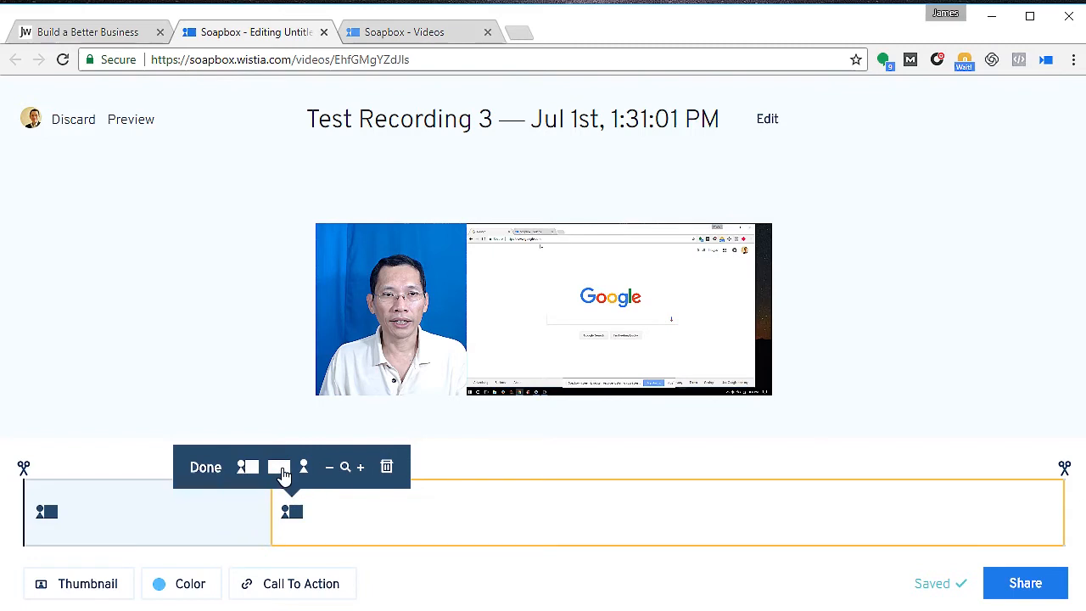
pyautogui.click(279, 466)
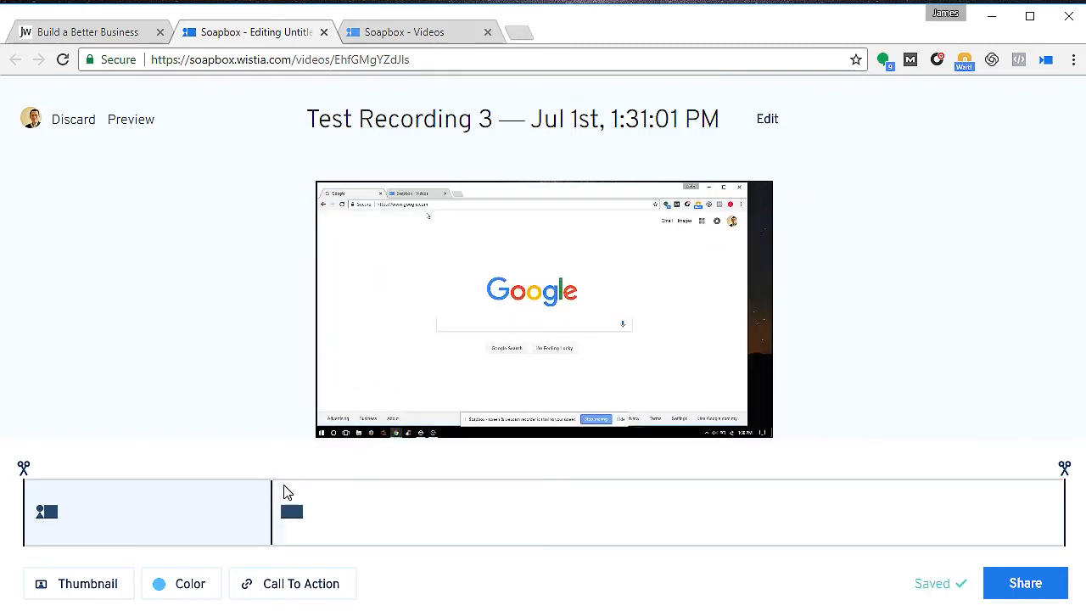
pyautogui.click(292, 513)
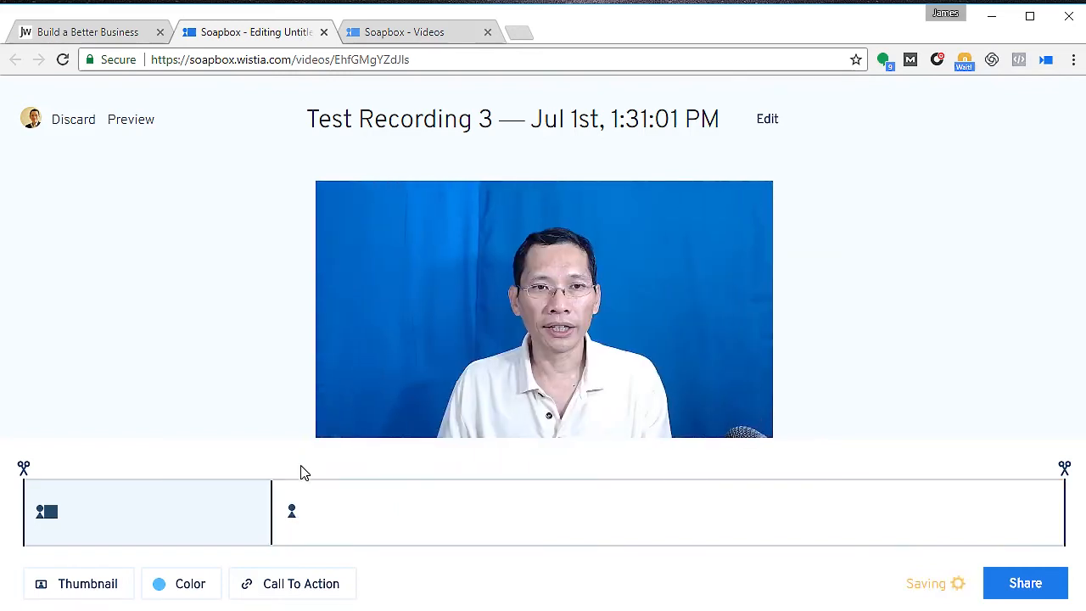
pyautogui.click(292, 509)
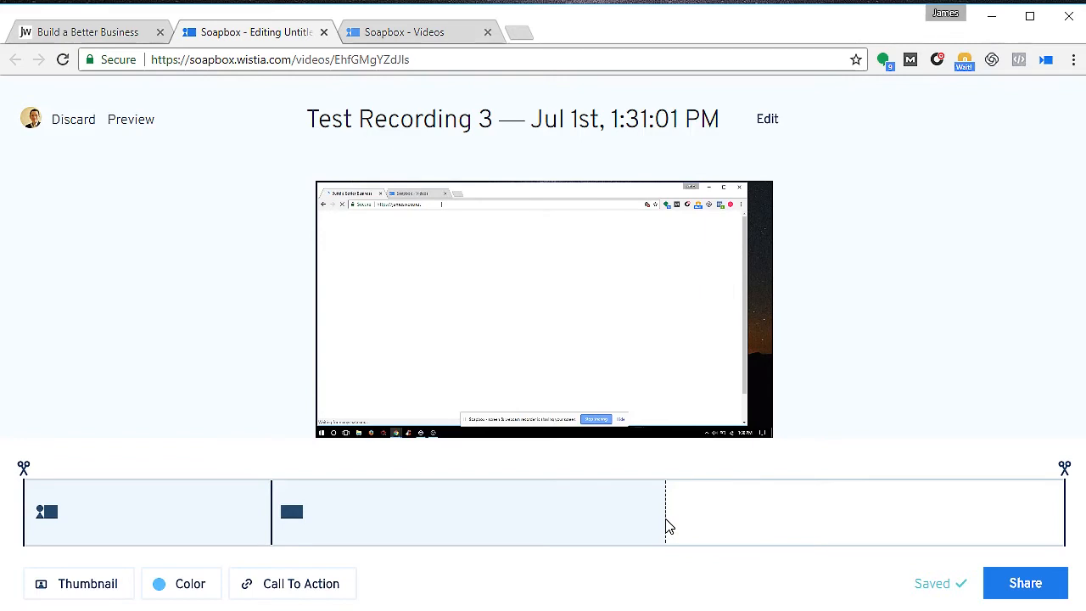
# Split the recording again further along and select the third part for layout editing
pyautogui.click(671, 512)
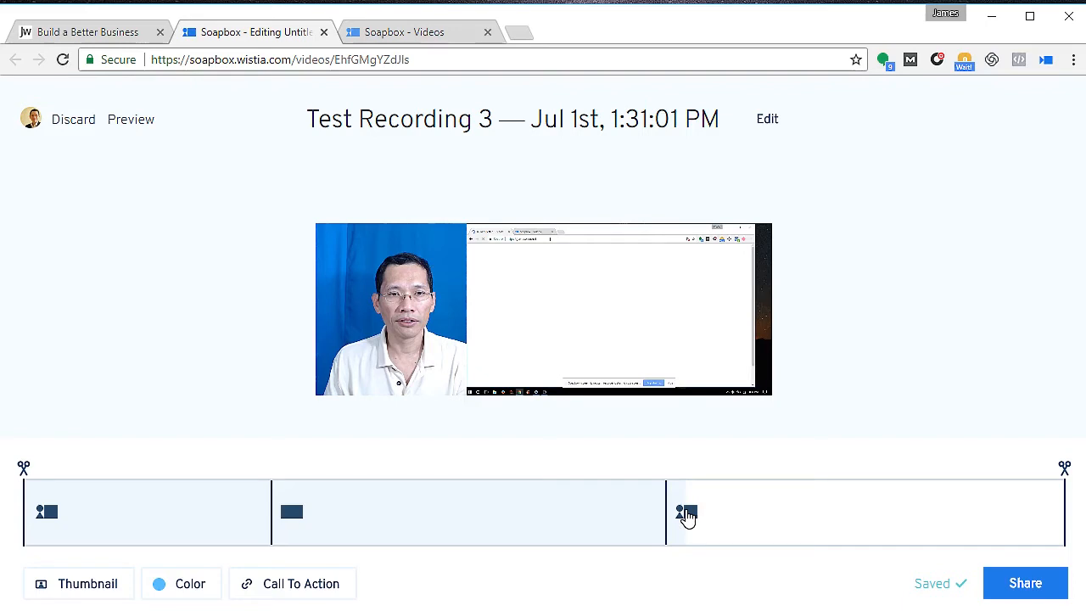
pyautogui.click(684, 513)
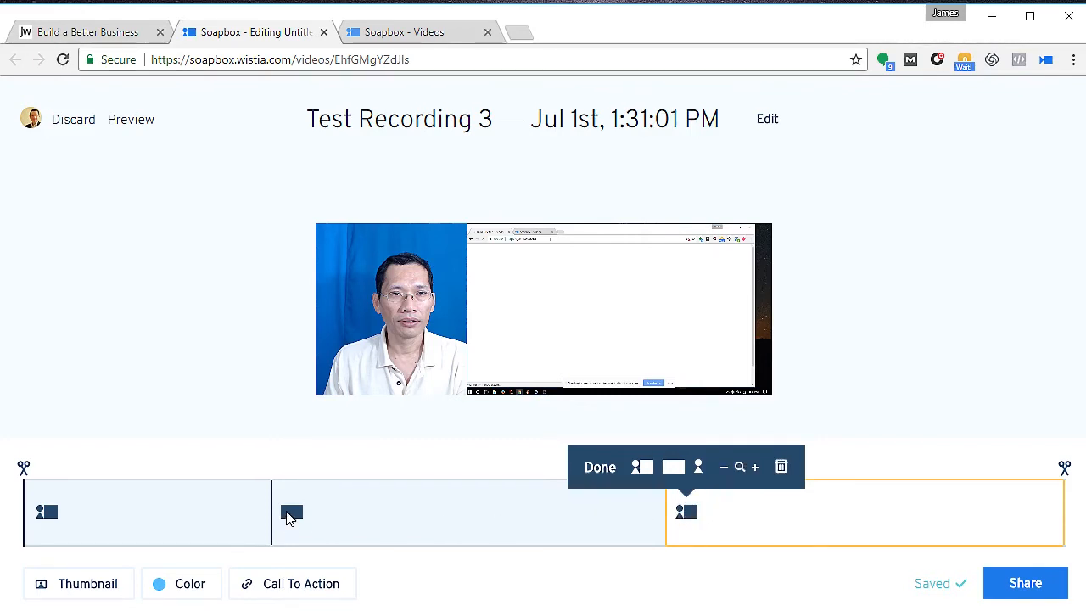
pyautogui.moveTo(724, 466)
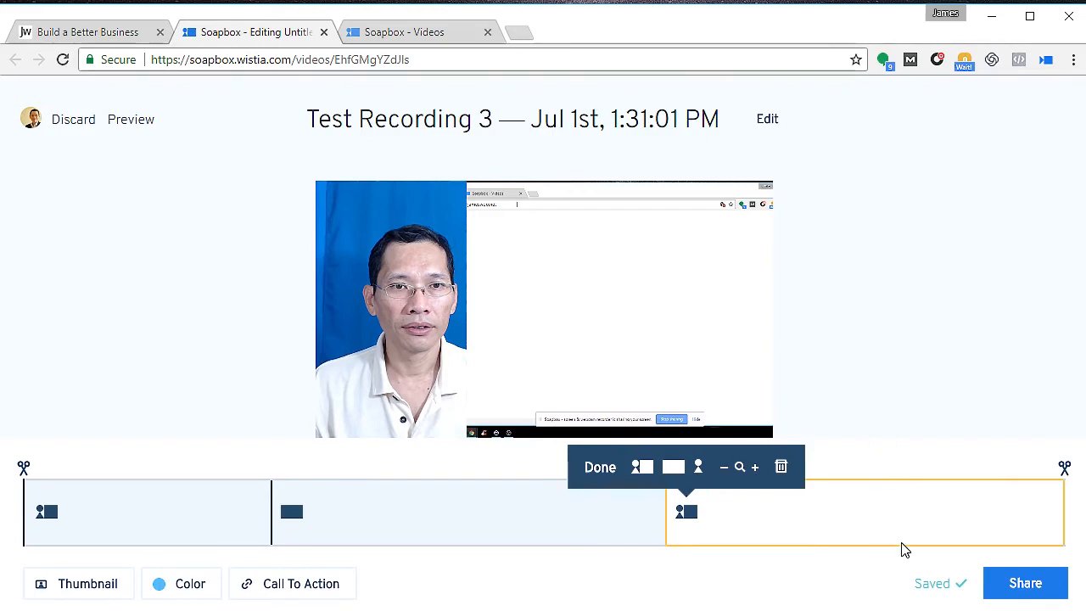
pyautogui.moveTo(385, 540)
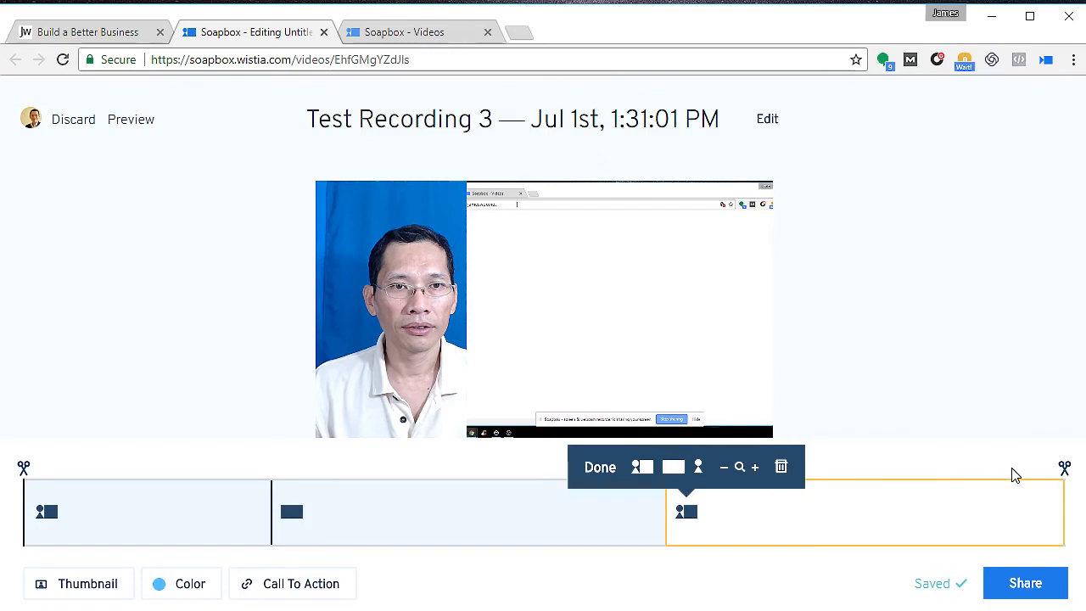
pyautogui.moveTo(601, 469)
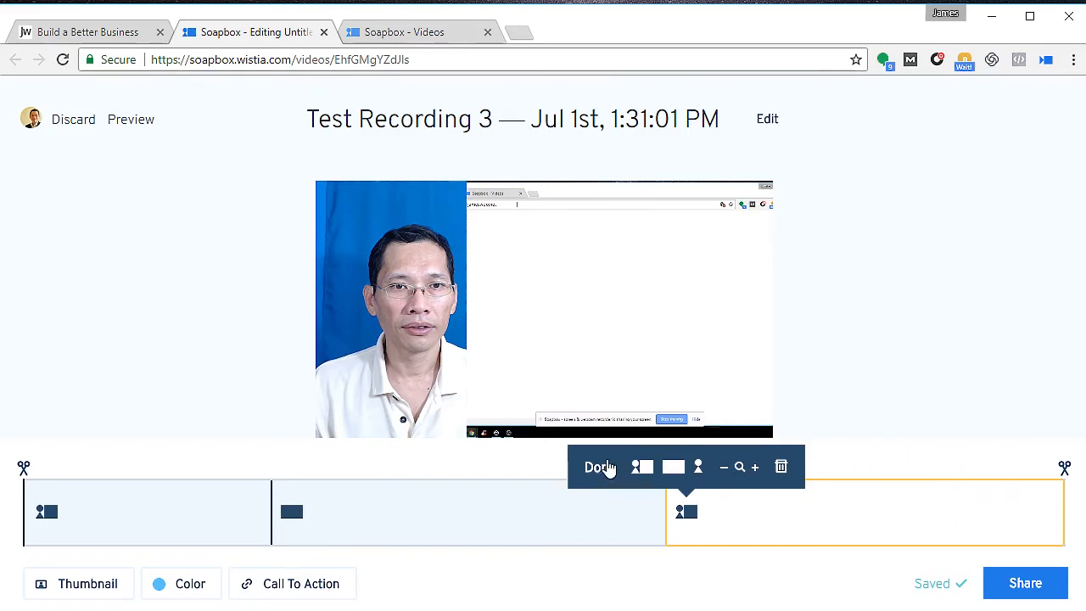
# Confirm the last section's webcam-beside-screen layout with Done
pyautogui.click(597, 467)
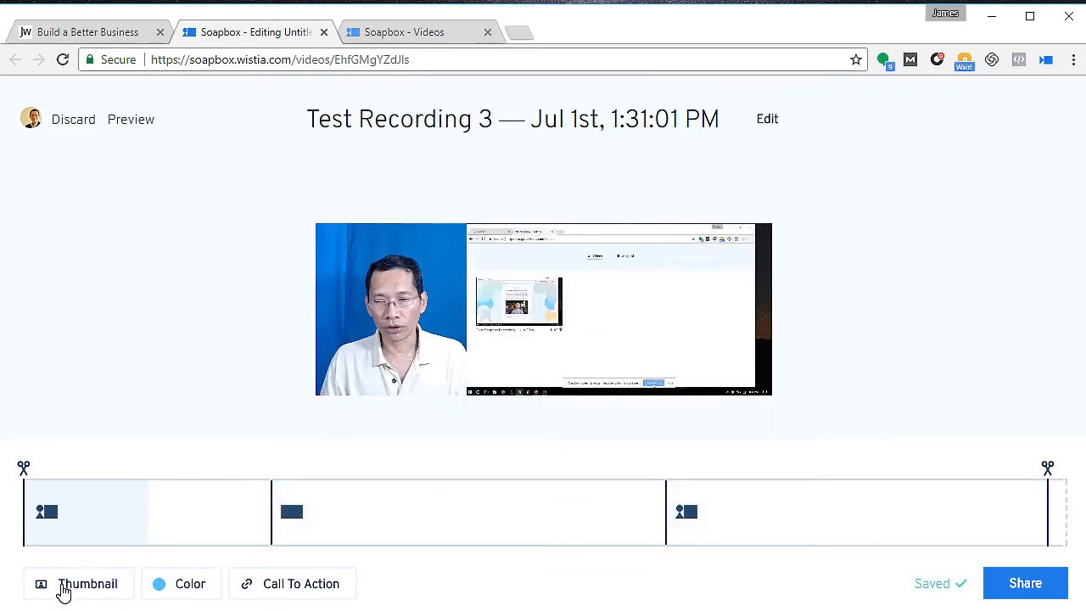
# Take a thumbnail photo for Test Recording 3 from the Thumbnail settings
pyautogui.click(88, 583)
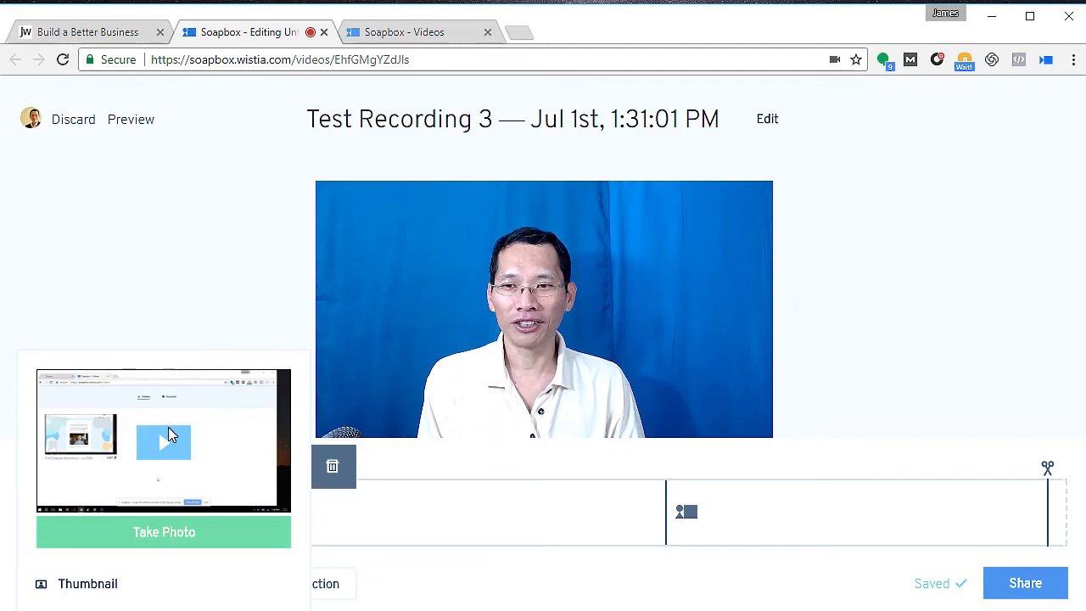
pyautogui.click(163, 533)
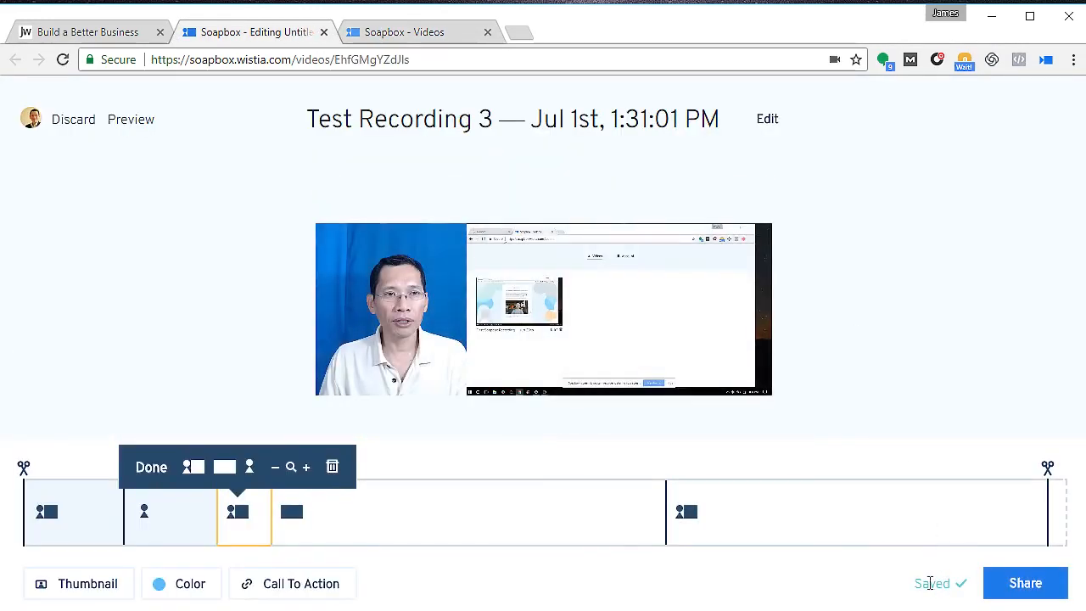
# Select the new opening clip and remove its extra cuts, restoring a three-section timeline
pyautogui.click(151, 467)
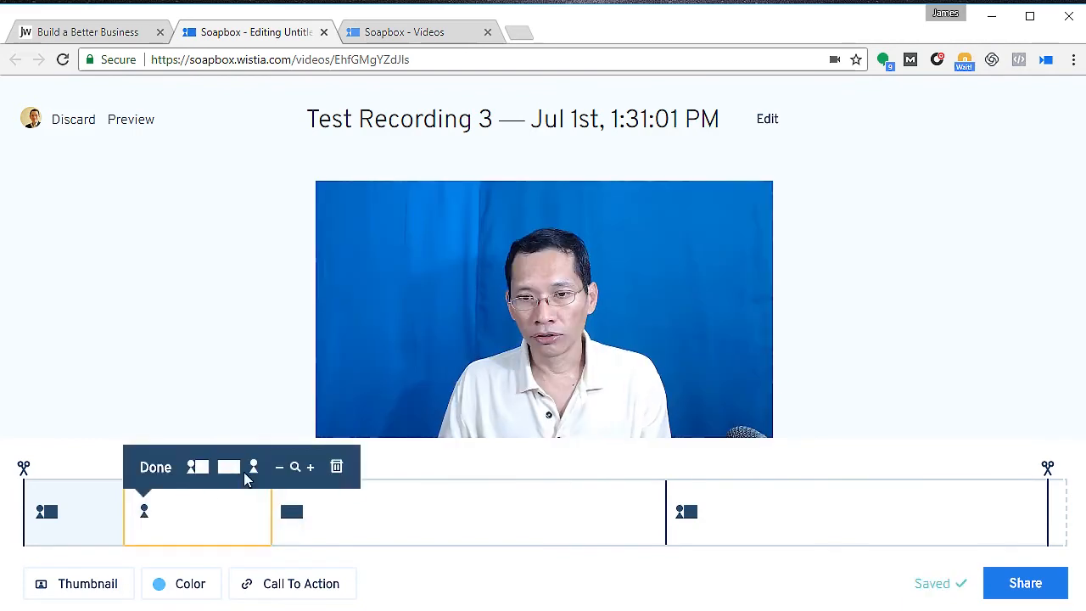
pyautogui.click(157, 467)
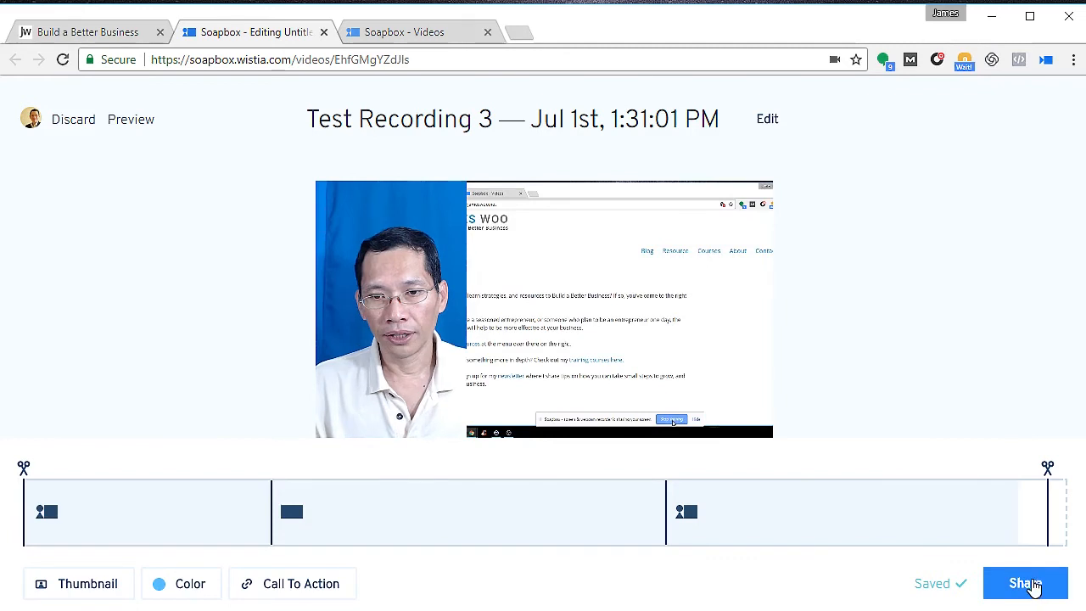
# Copy only the public URL of Test Recording 3 from the Share options
pyautogui.click(1026, 584)
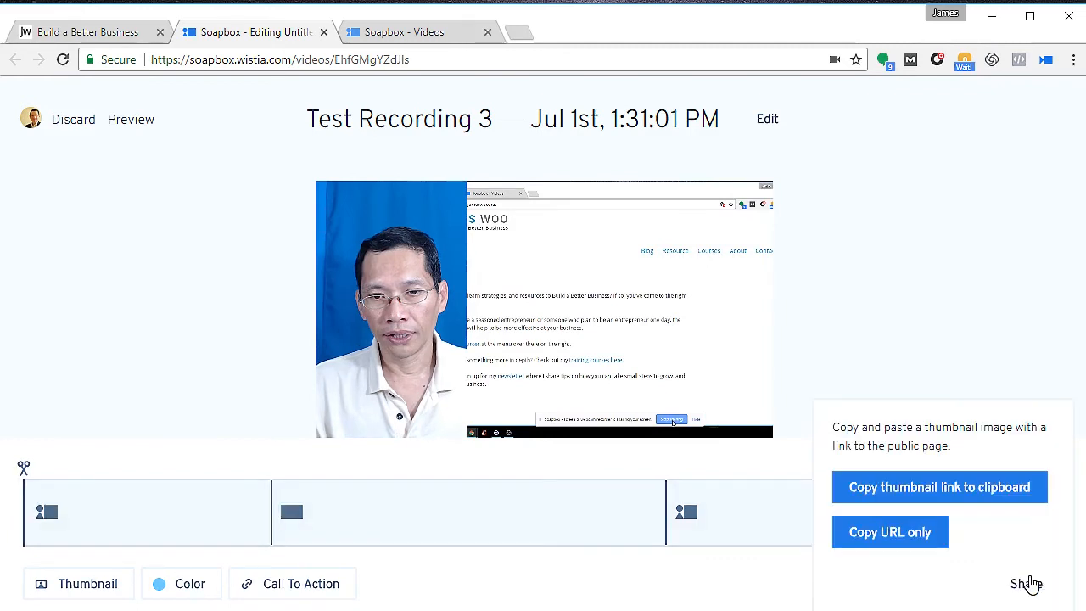
pyautogui.moveTo(945, 492)
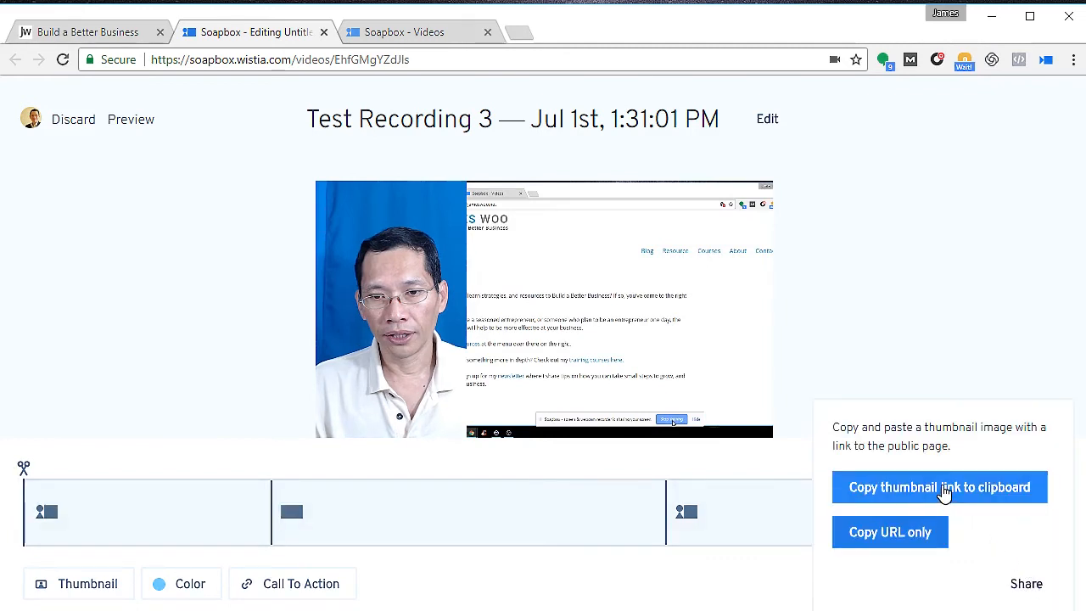
pyautogui.click(940, 485)
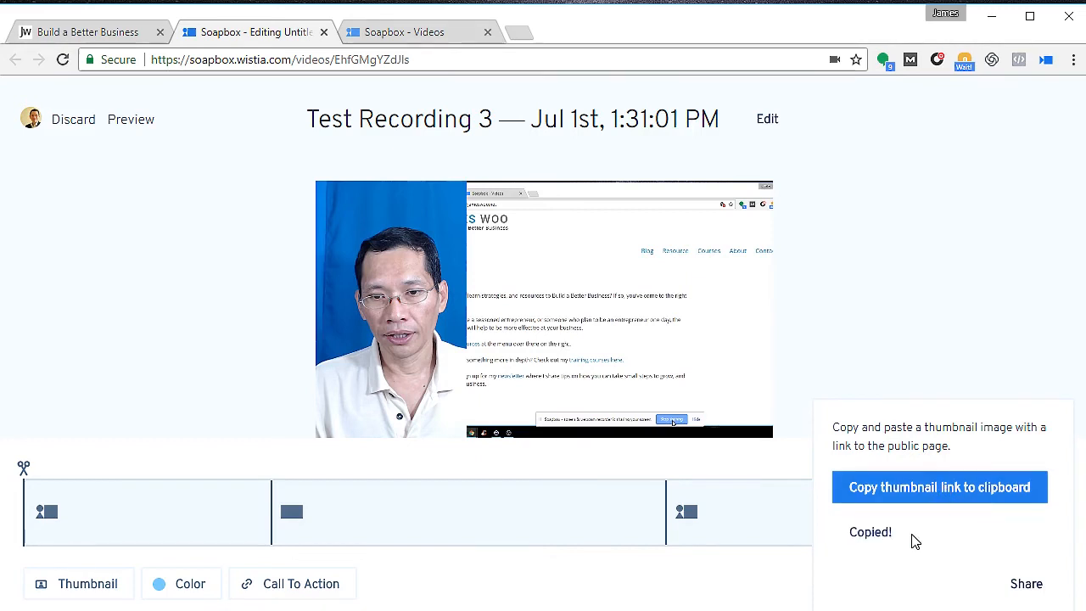
pyautogui.moveTo(804, 496)
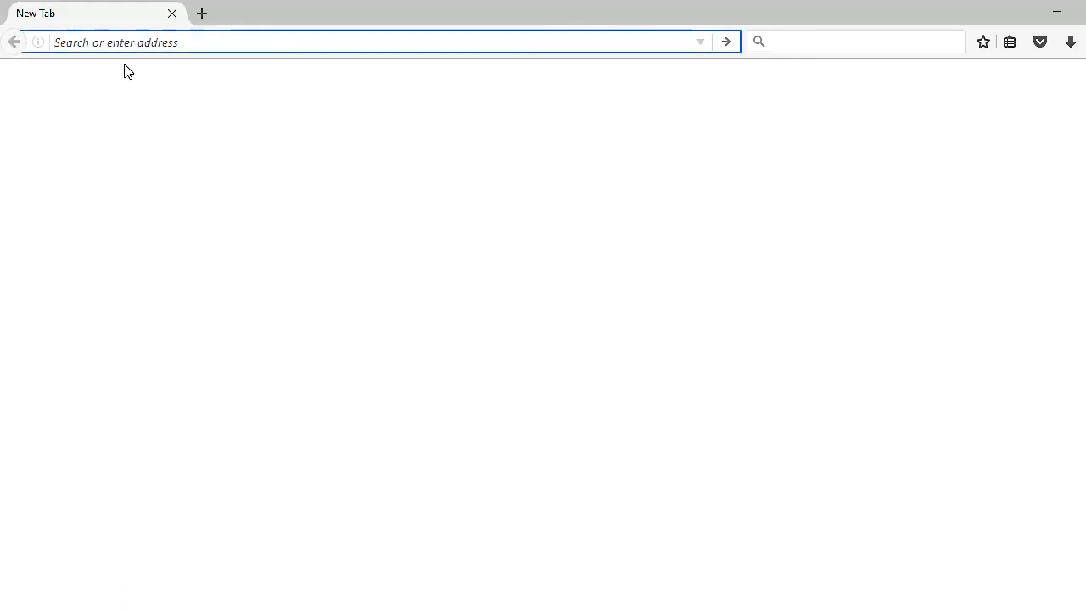
# Load soapbox.wistia.com/videos/EhfGMgYZdJls in another browser and play the shared video
pyautogui.write('https://soapbox.wistia.com/videos/EhfGMgYZdJls')
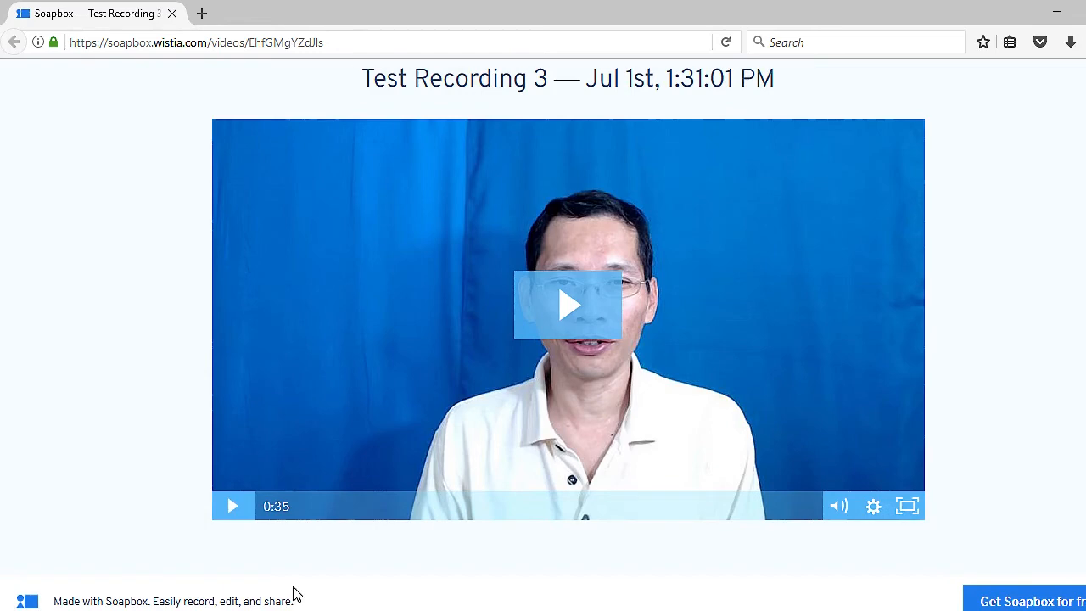
pyautogui.moveTo(241, 591)
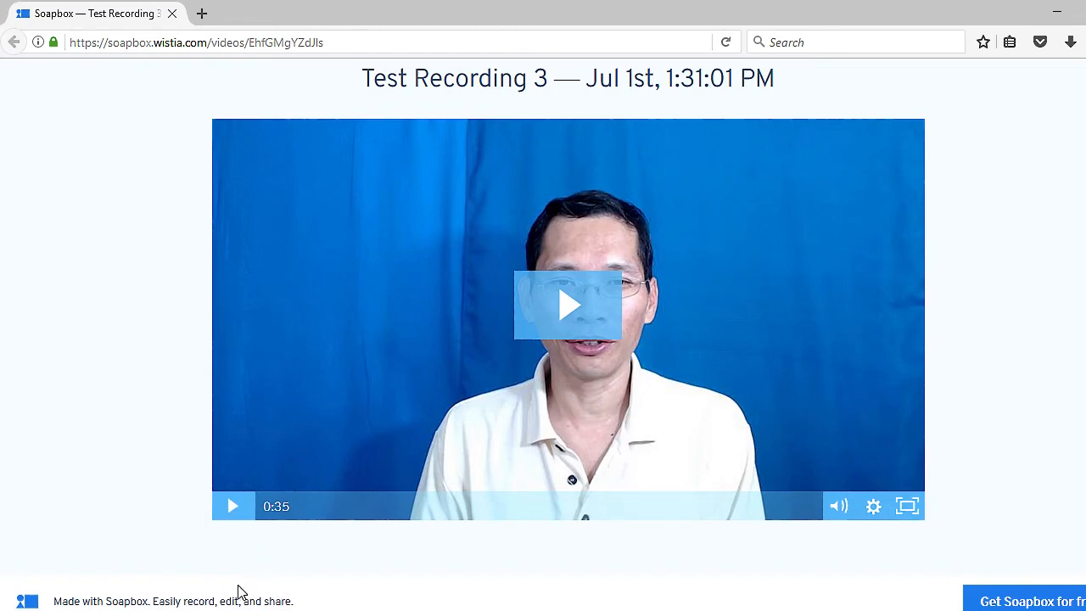
pyautogui.moveTo(564, 310)
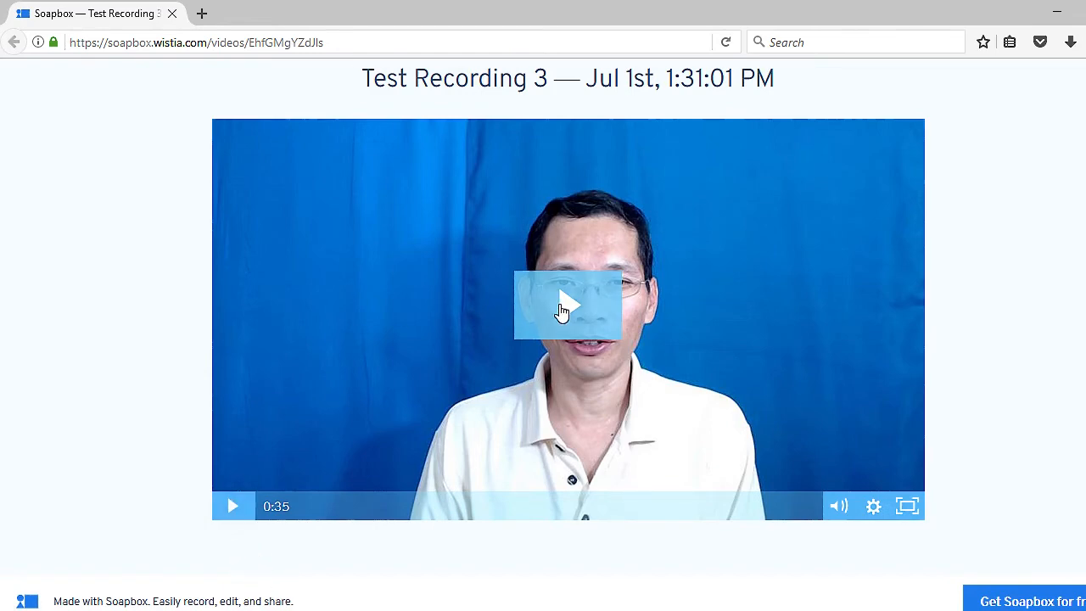
pyautogui.click(566, 305)
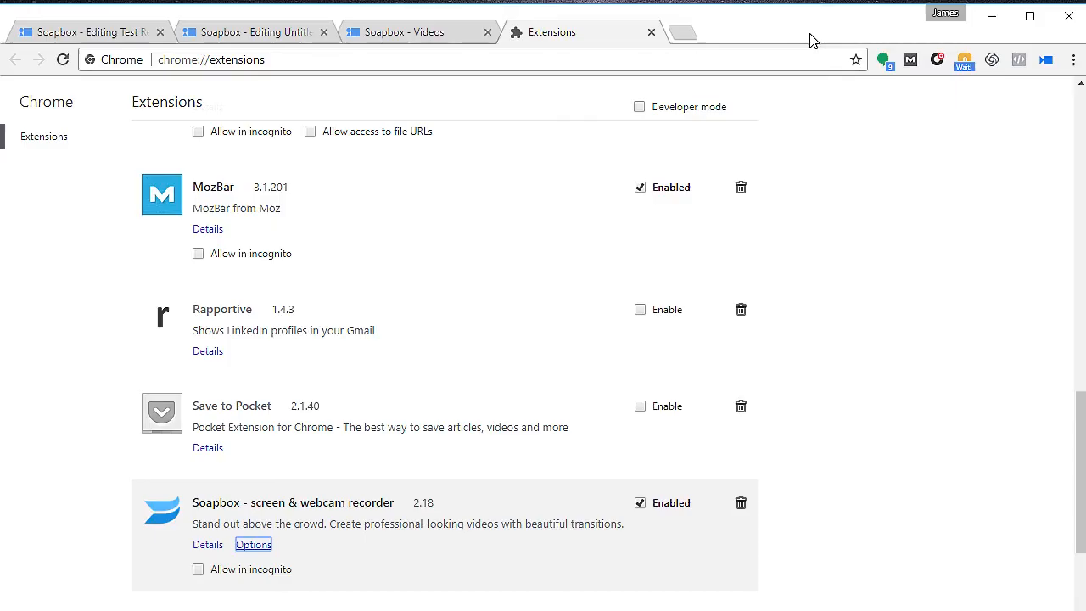
pyautogui.moveTo(767, 154)
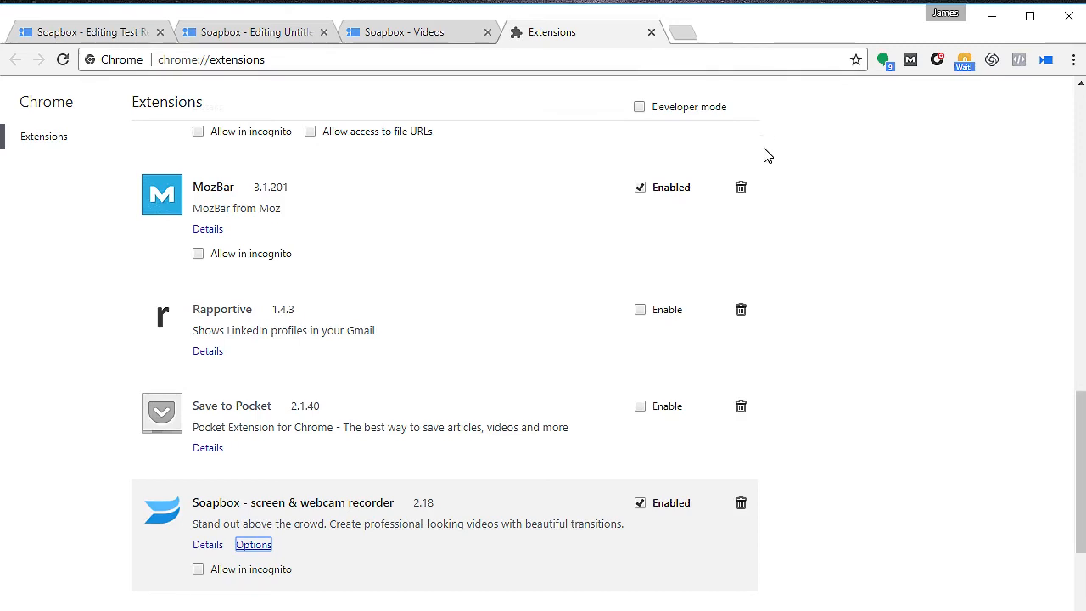
pyautogui.moveTo(975, 83)
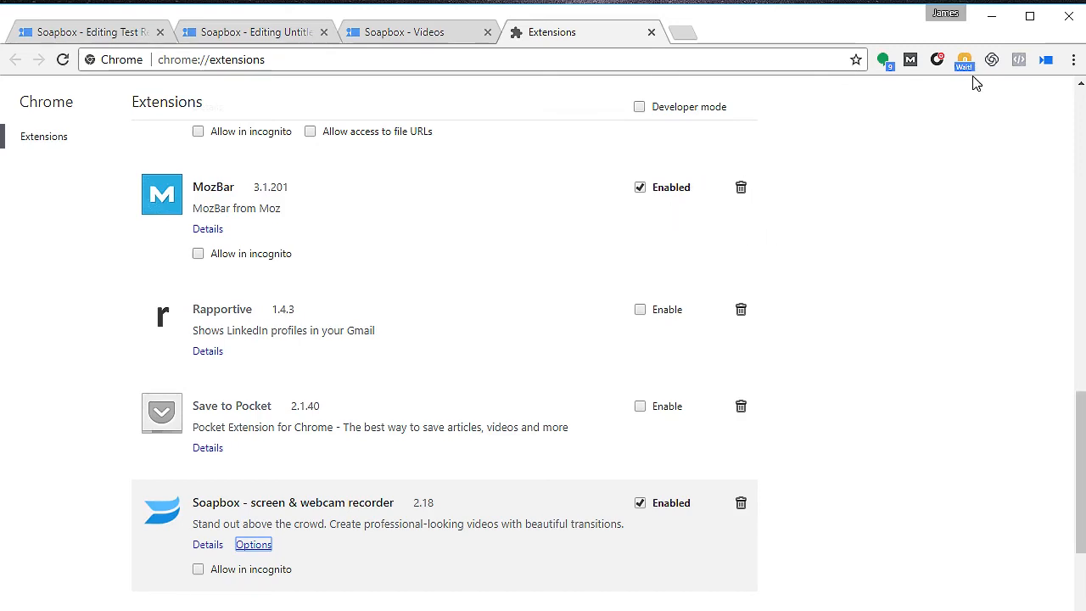
pyautogui.moveTo(967, 59)
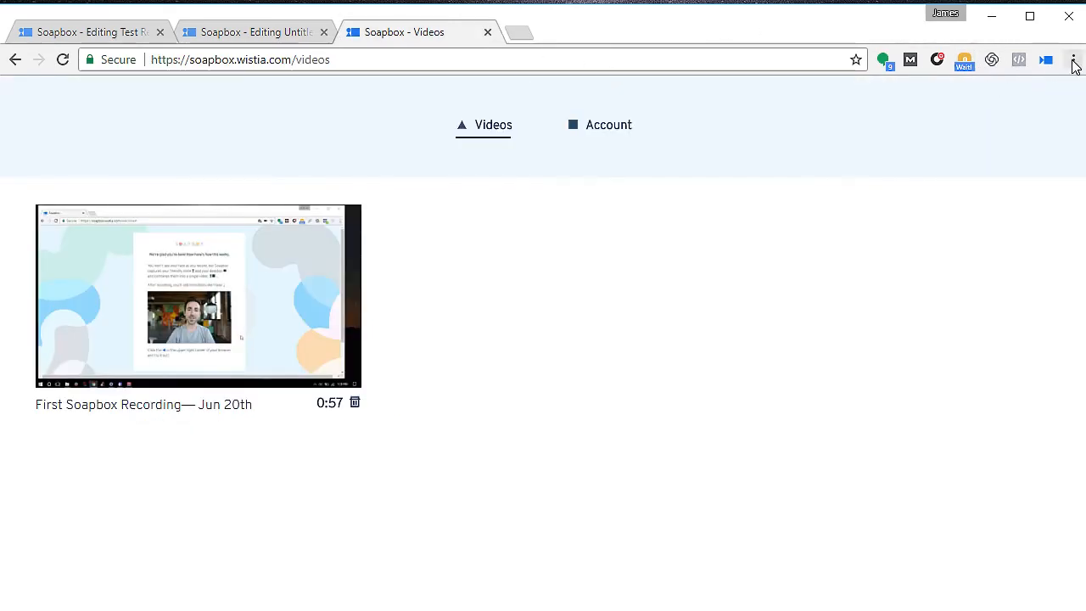
# Reach Chrome's Extensions page via More tools and scroll to the Soapbox recorder entry
pyautogui.click(1073, 58)
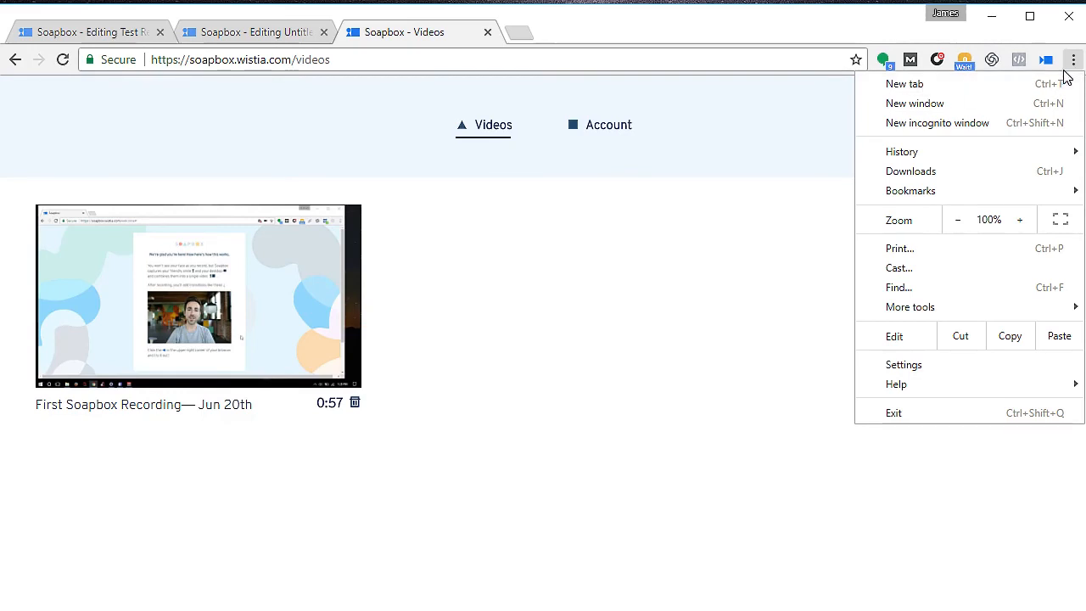
pyautogui.click(909, 307)
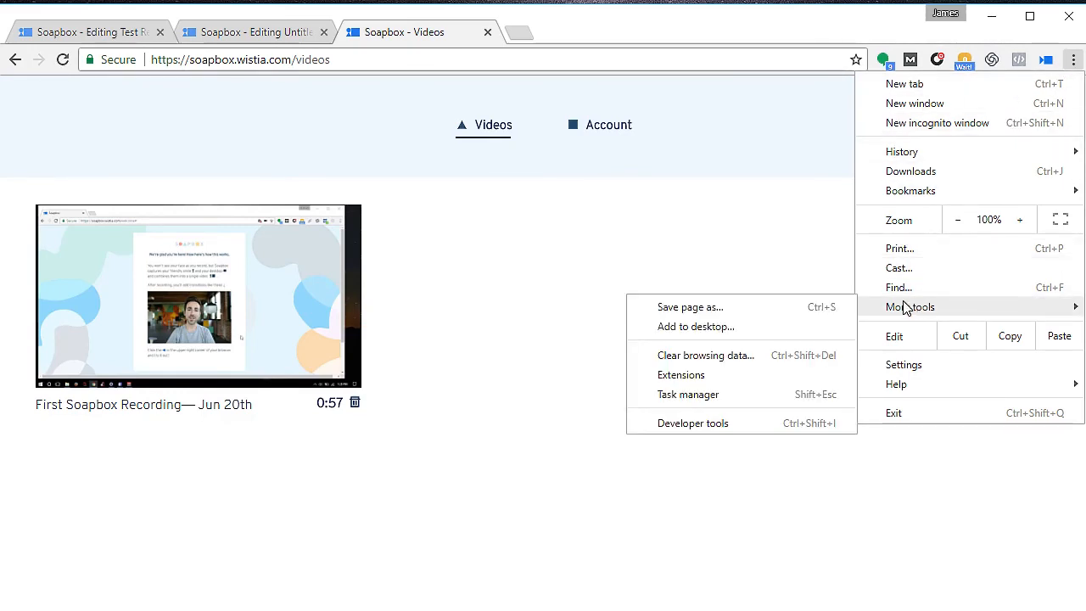
pyautogui.click(680, 375)
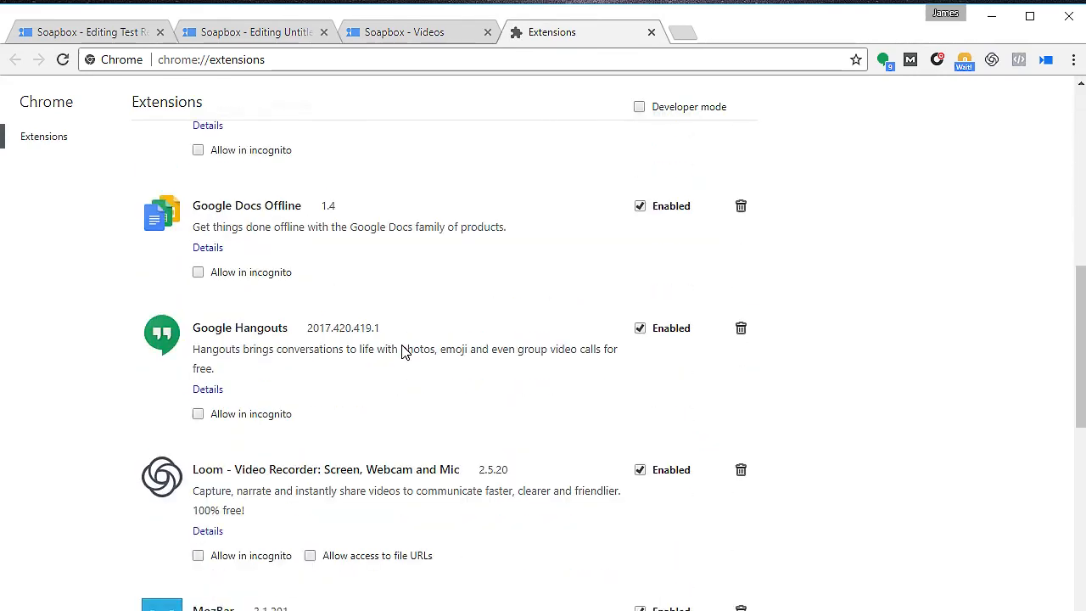
pyautogui.scroll(-3)
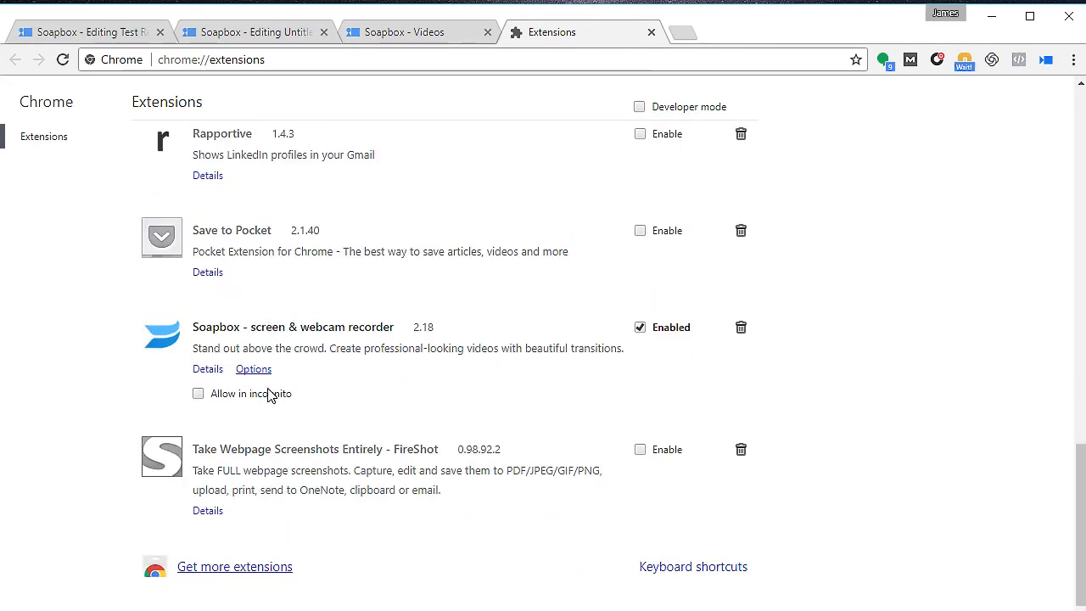
# In the Soapbox extension options, keep actual dimensions and set screen capture frame rate to 20
pyautogui.click(252, 370)
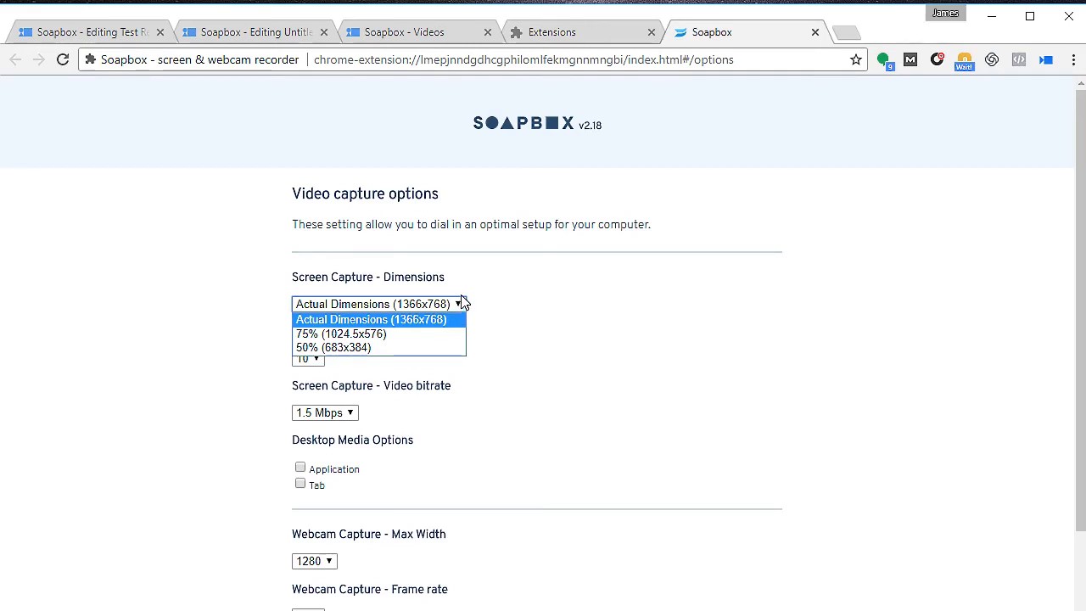
pyautogui.moveTo(516, 296)
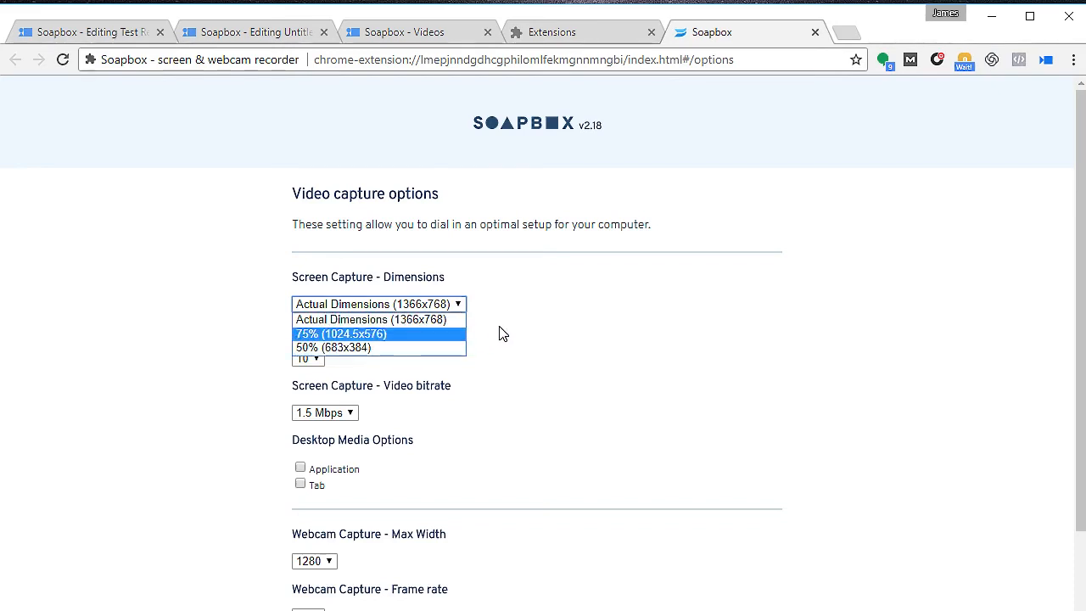
pyautogui.click(367, 319)
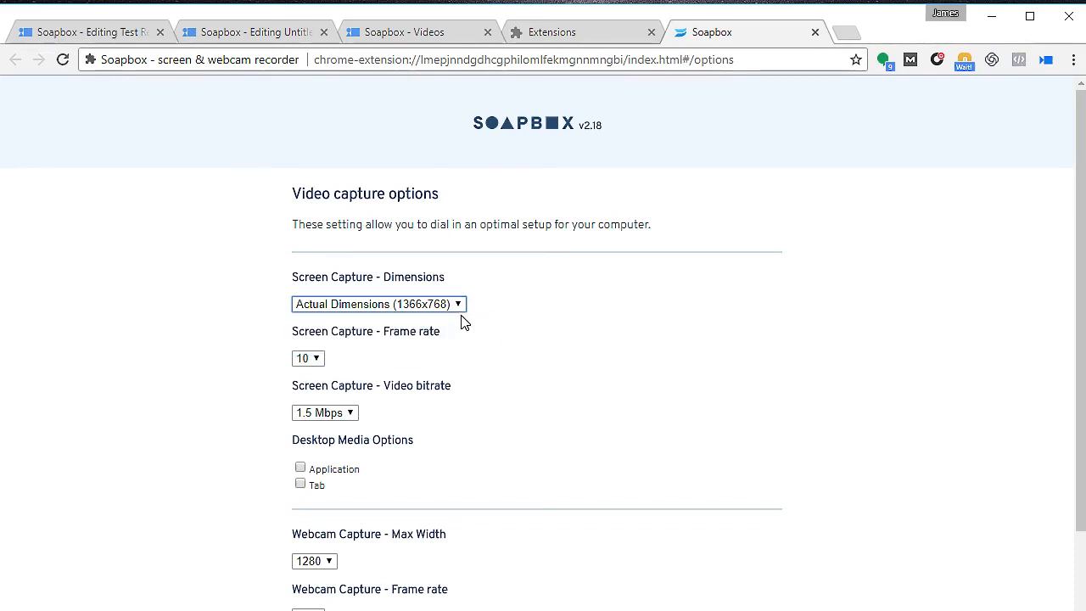
pyautogui.moveTo(316, 363)
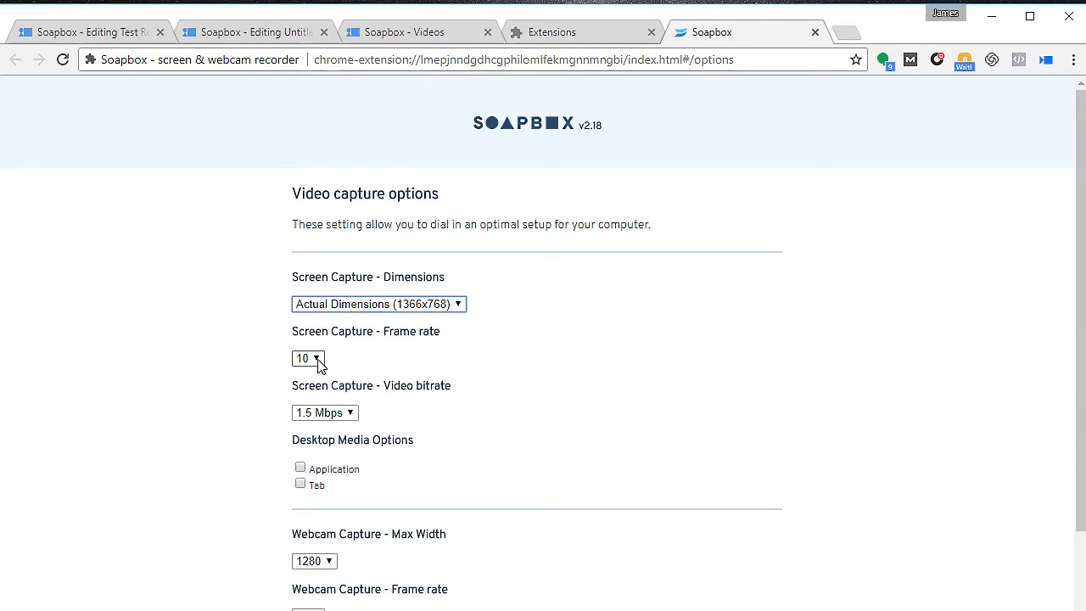
pyautogui.click(309, 360)
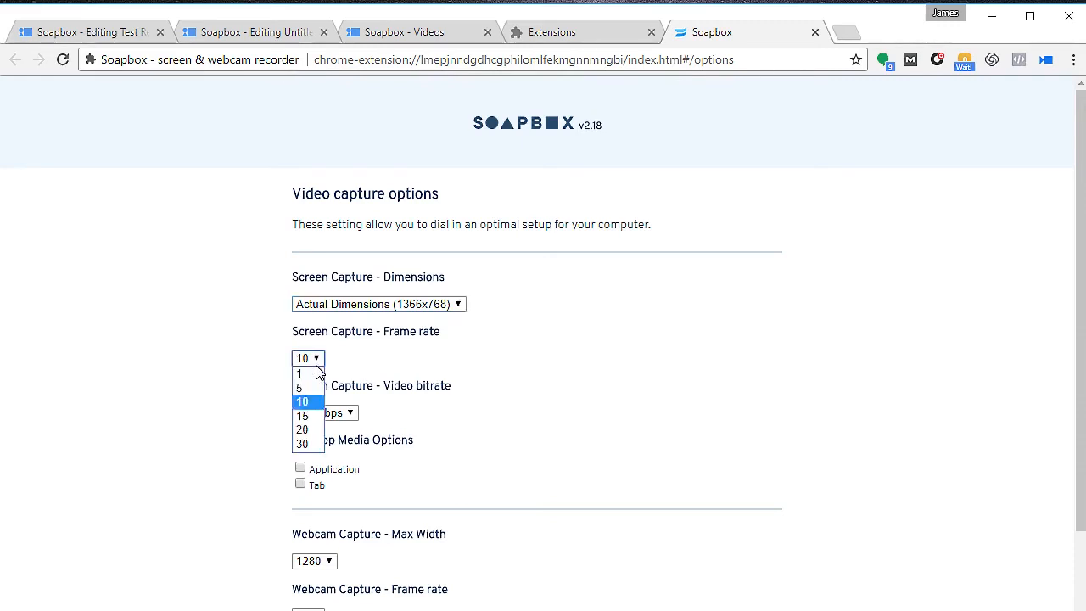
pyautogui.moveTo(316, 416)
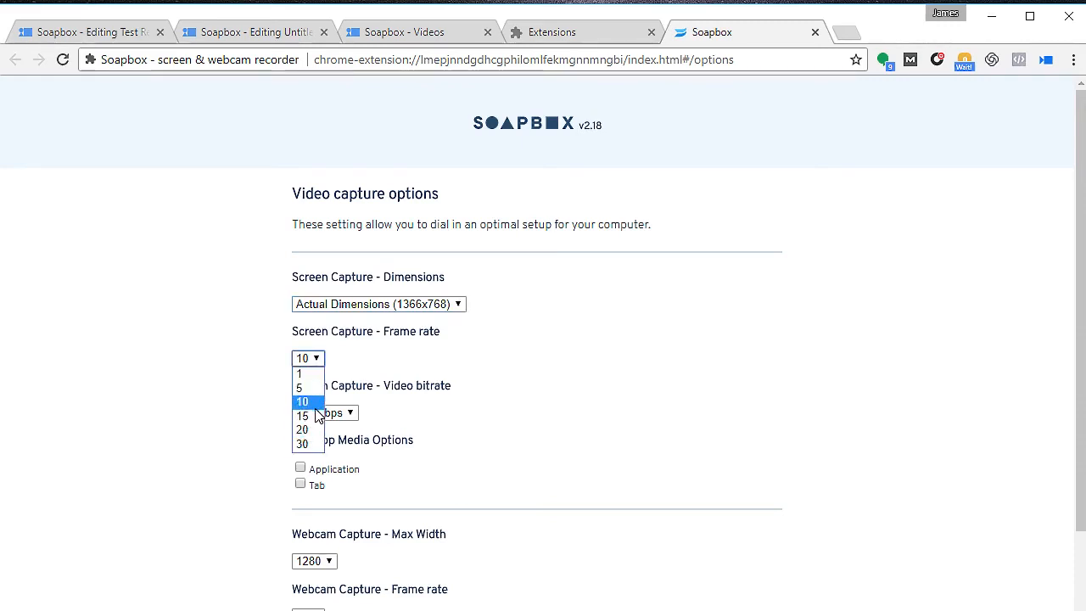
pyautogui.moveTo(303, 428)
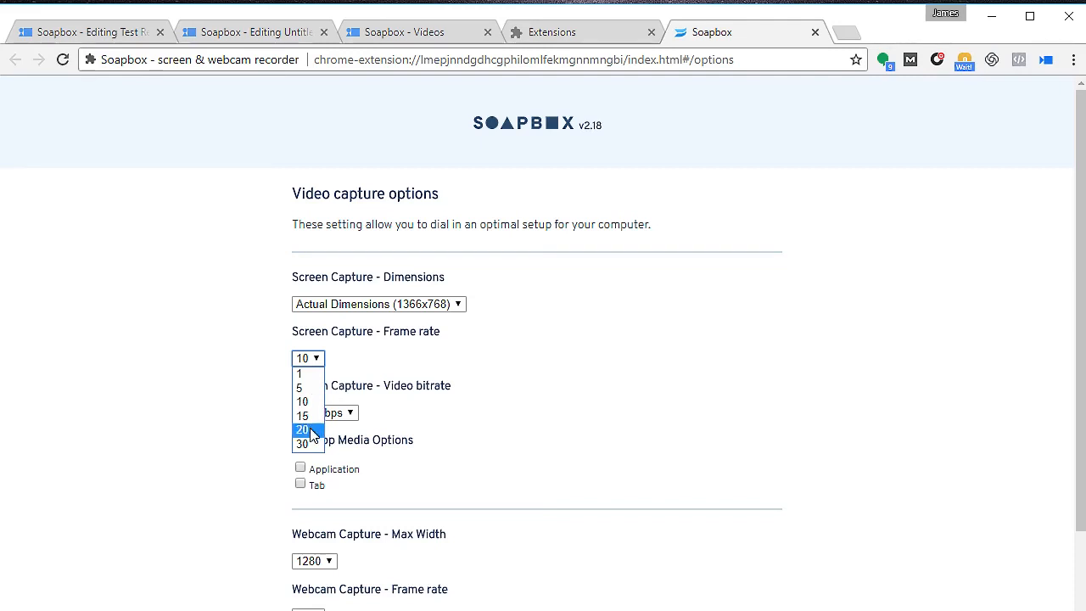
pyautogui.click(302, 427)
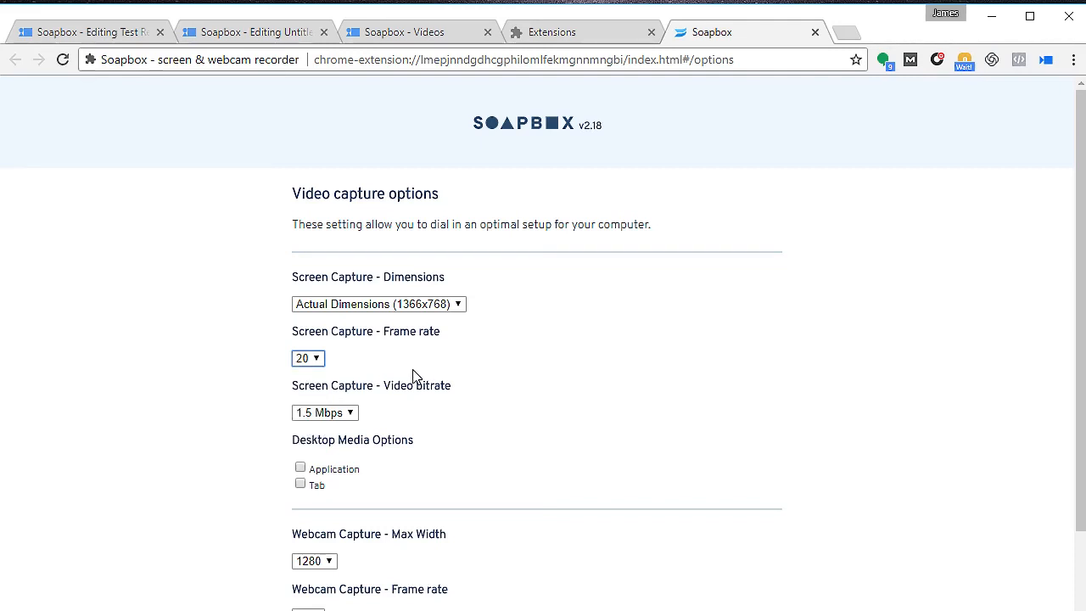
pyautogui.moveTo(426, 370)
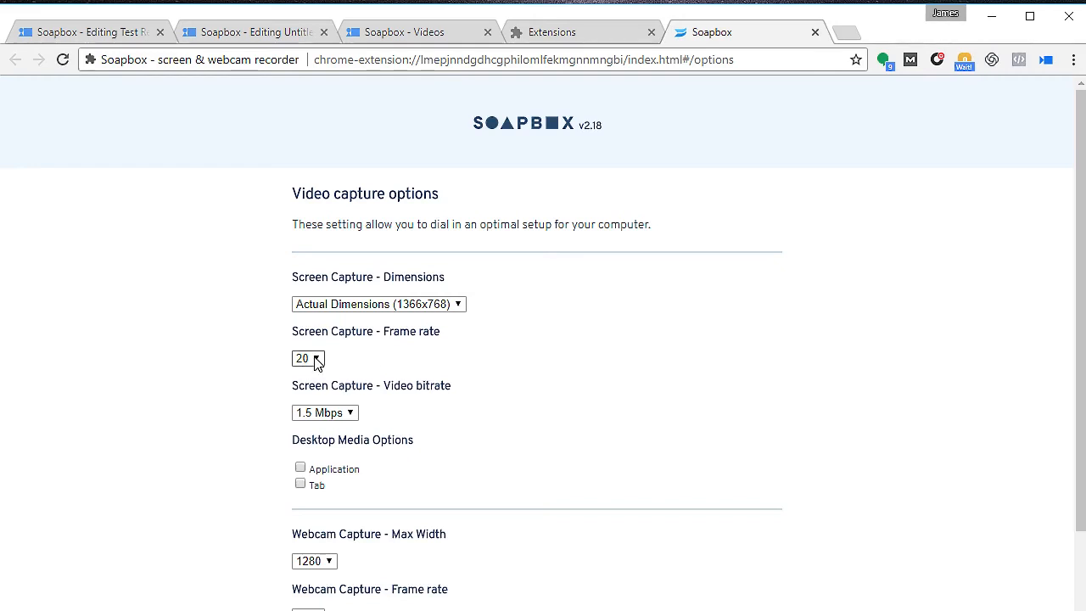
pyautogui.moveTo(319, 362)
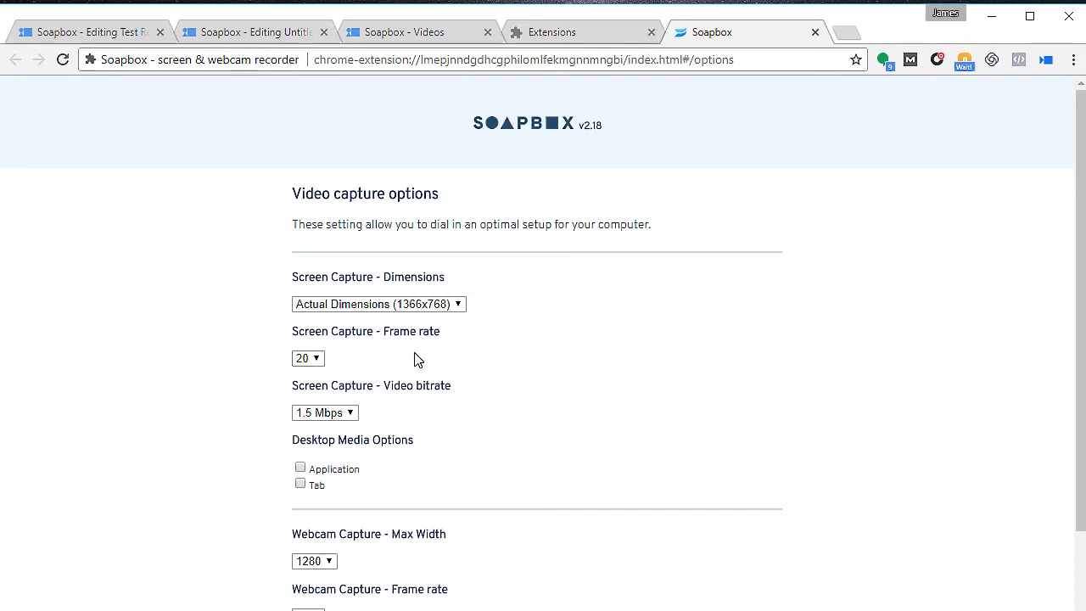
# Set screen capture bitrate to 2.5 Mbps and tick the Application and Tab desktop media options
pyautogui.scroll(-3)
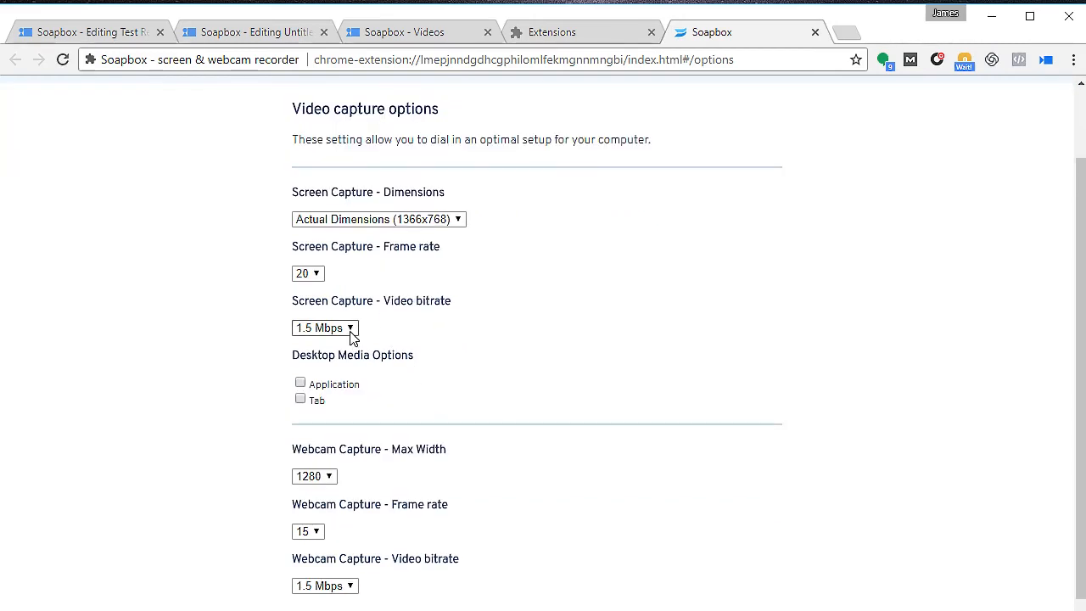
pyautogui.click(326, 328)
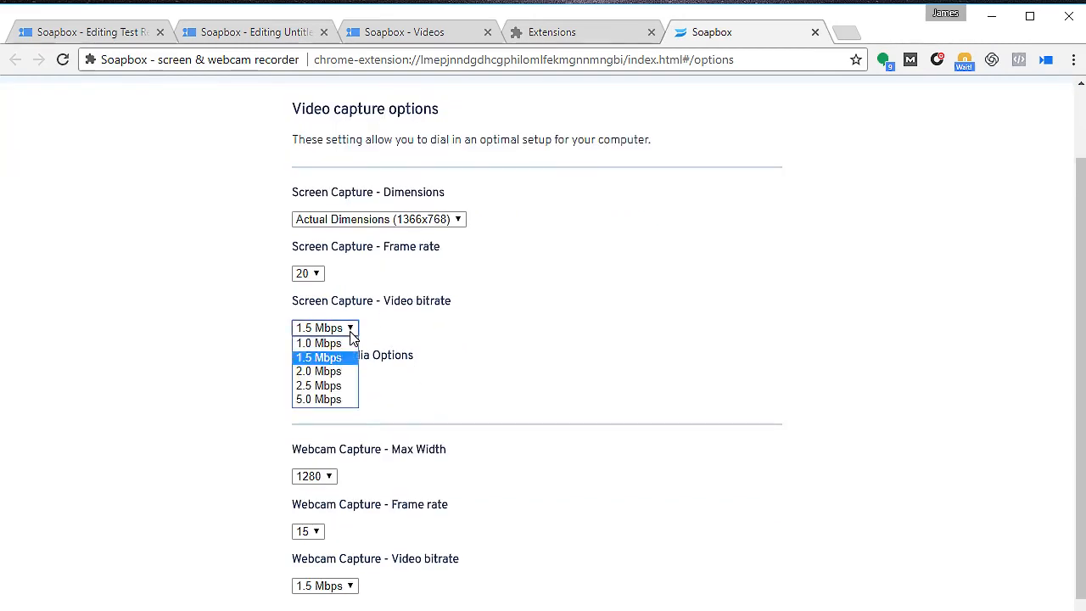
pyautogui.moveTo(331, 370)
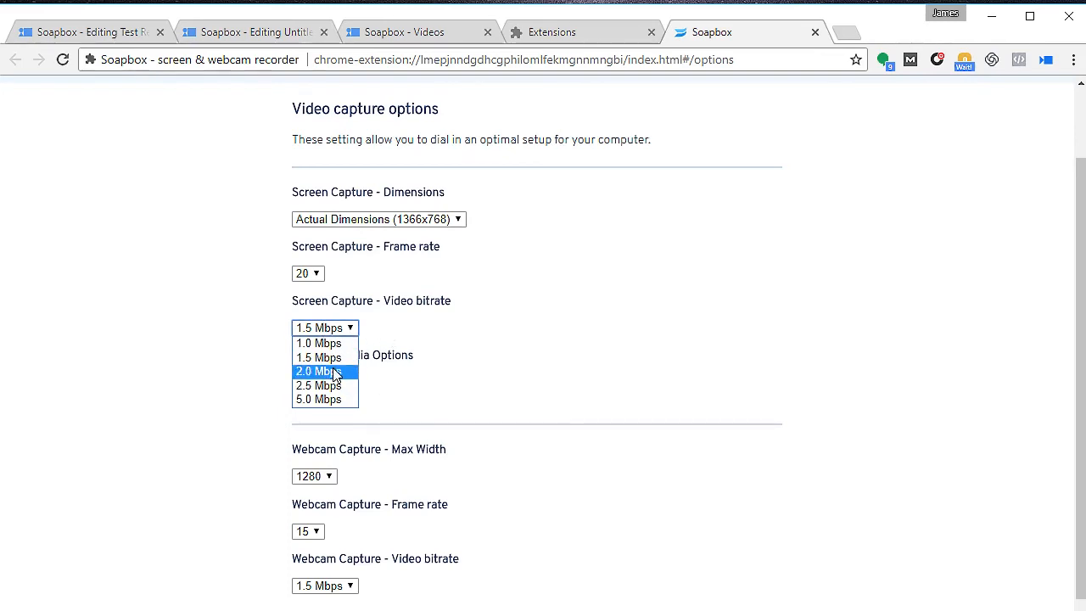
pyautogui.moveTo(346, 376)
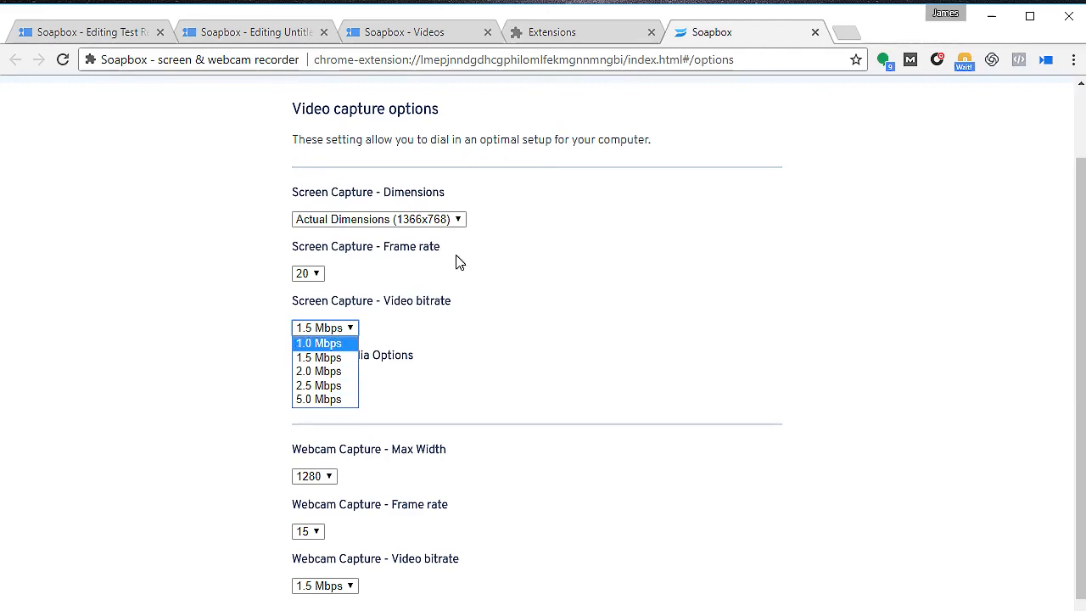
pyautogui.moveTo(337, 370)
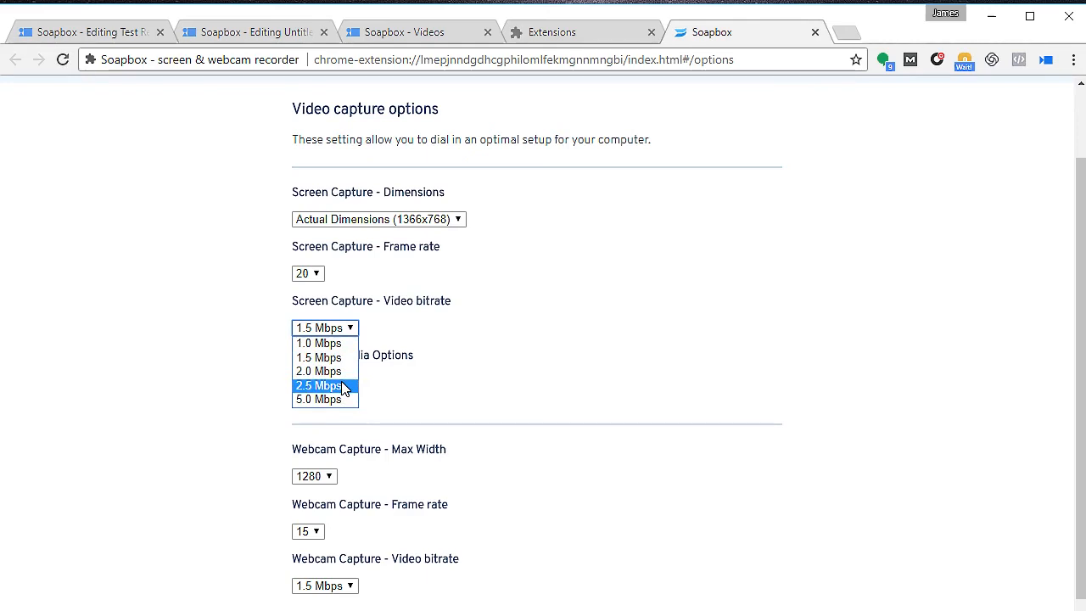
pyautogui.click(319, 385)
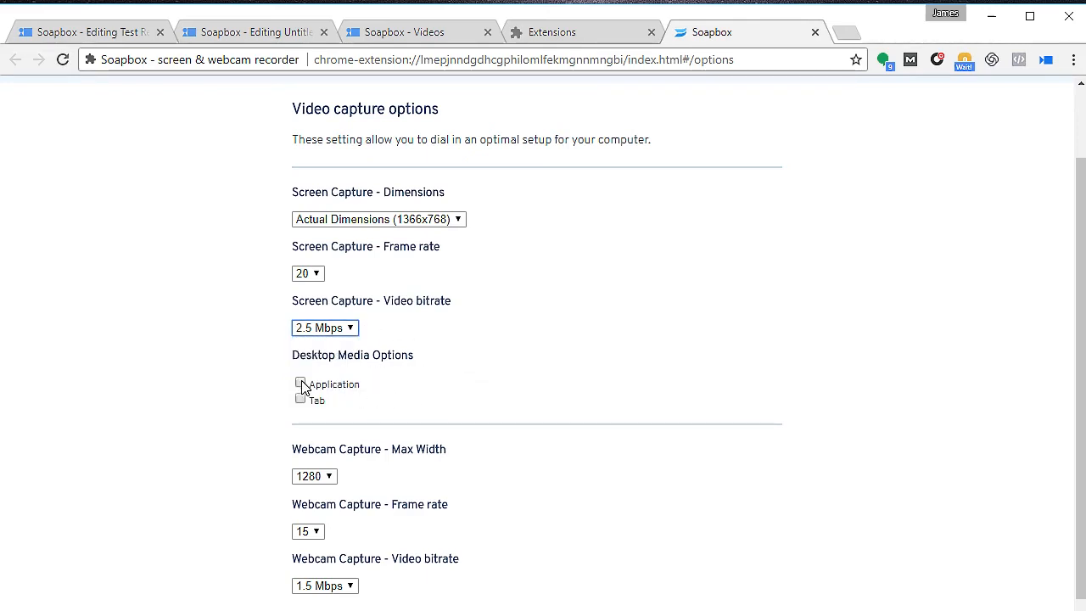
pyautogui.click(300, 384)
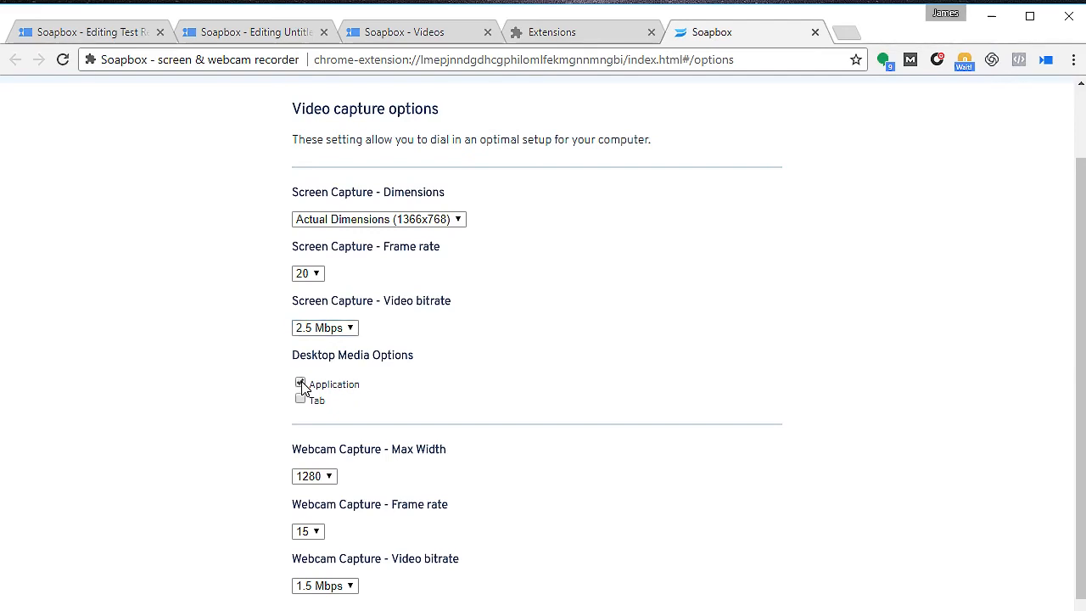
pyautogui.click(299, 399)
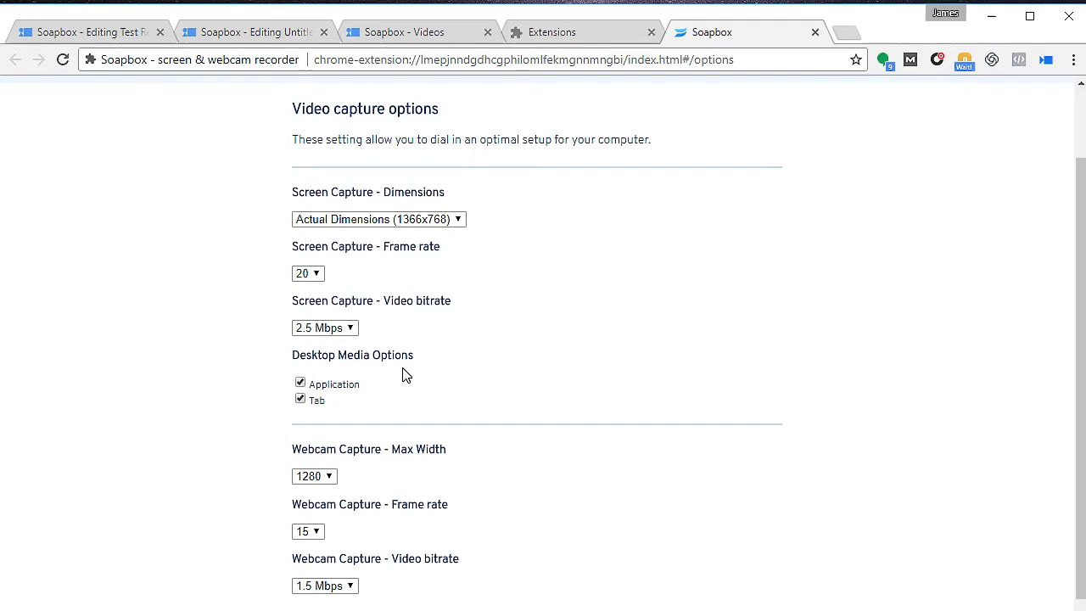
pyautogui.moveTo(346, 380)
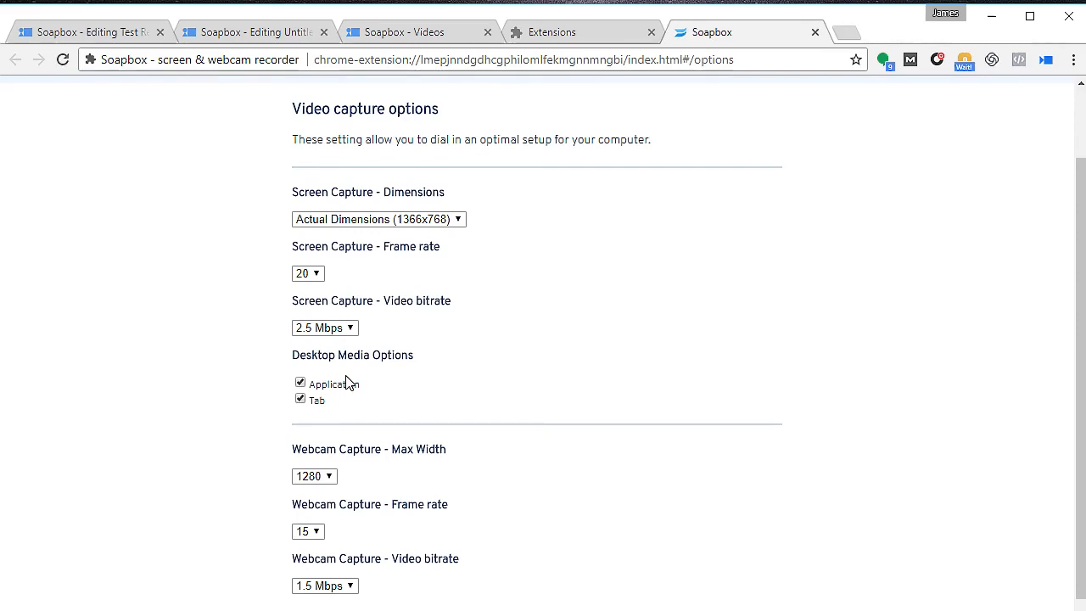
pyautogui.scroll(-3)
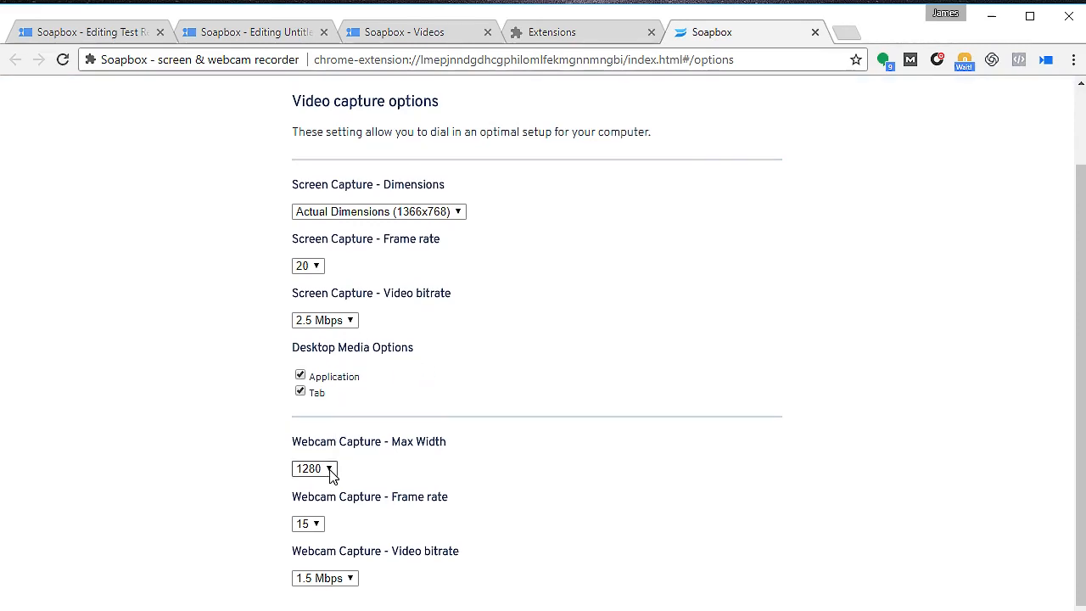
# Keep webcam max width 1280, set webcam frame rate to 30 and bitrate to 2.5 Mbps
pyautogui.click(314, 468)
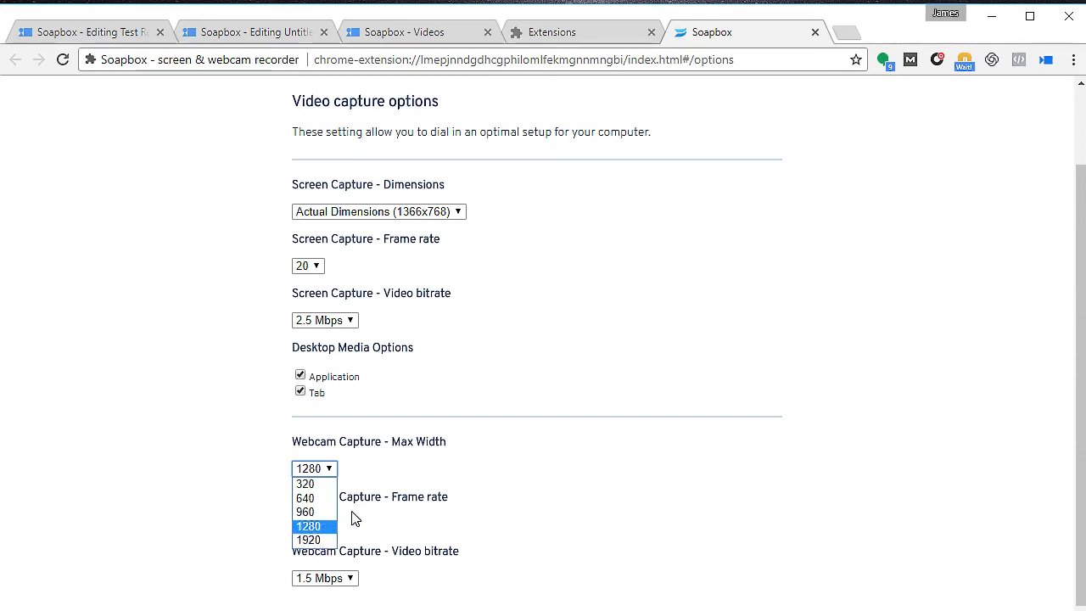
pyautogui.click(309, 524)
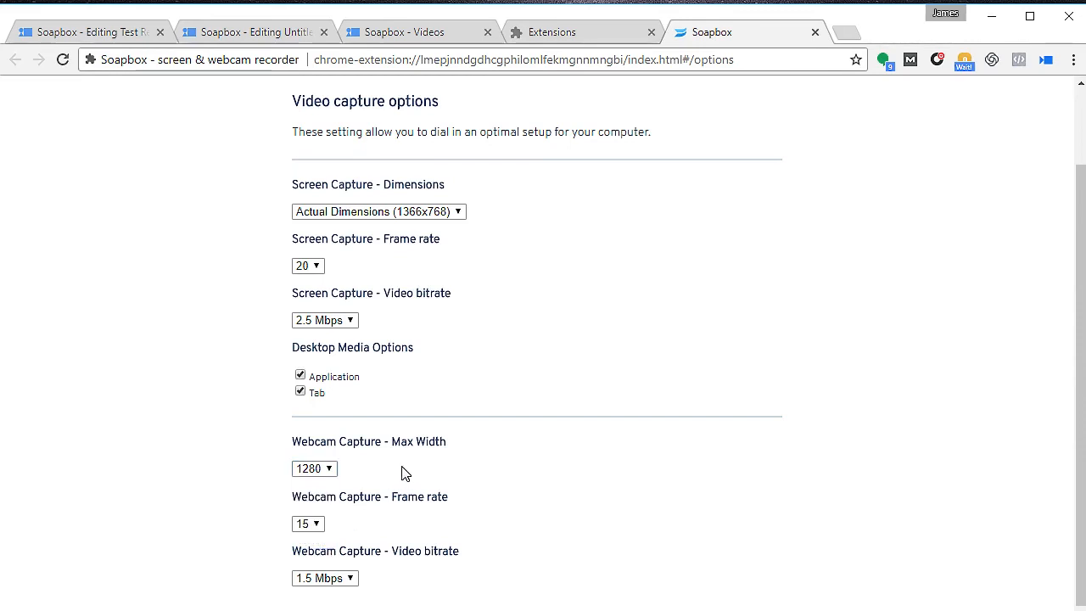
pyautogui.moveTo(346, 532)
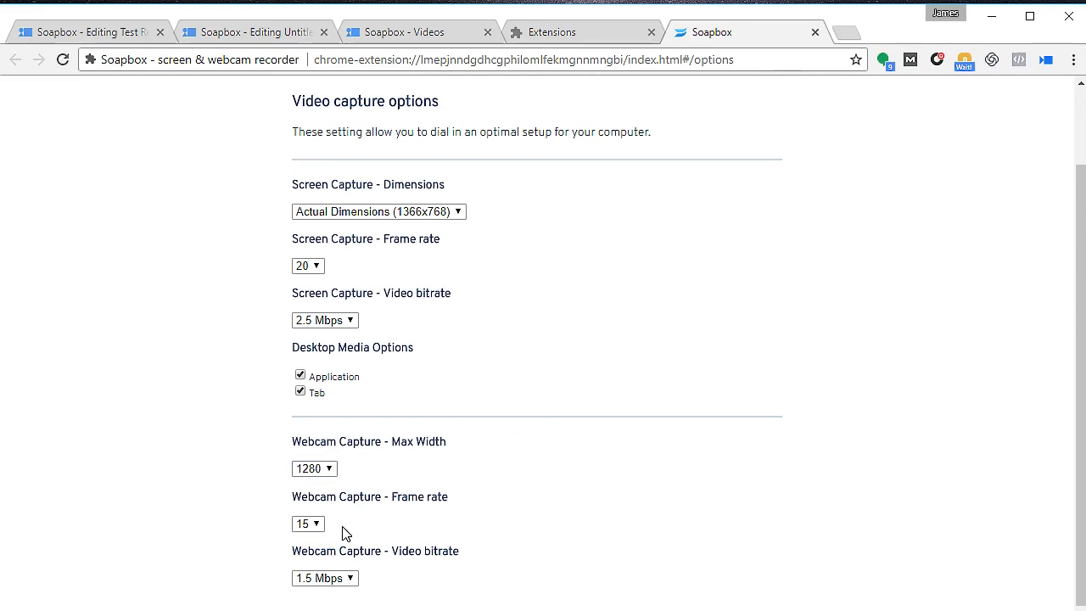
pyautogui.click(306, 523)
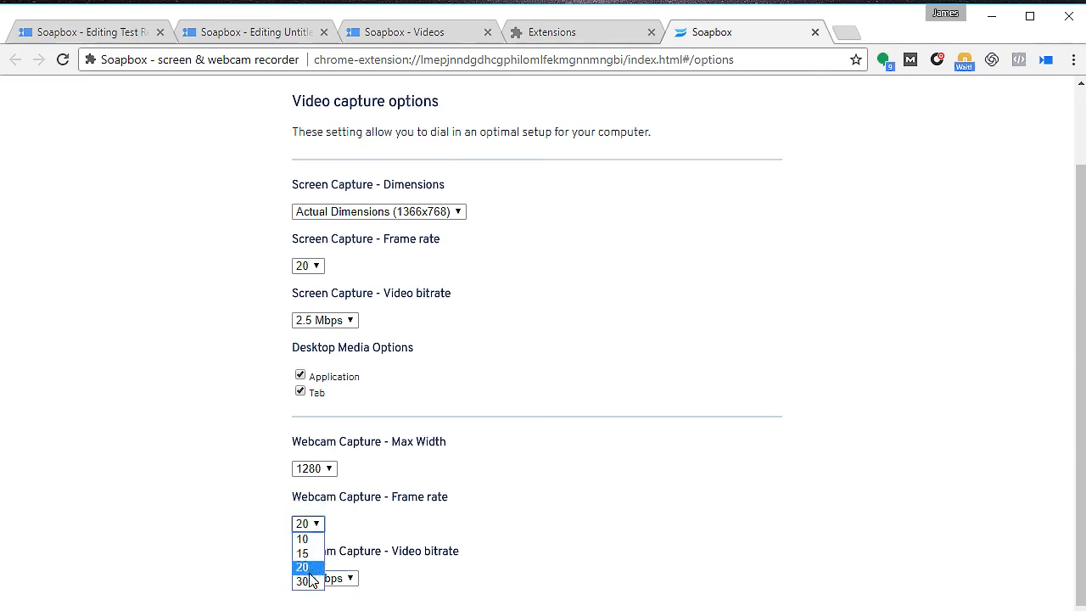
pyautogui.click(302, 578)
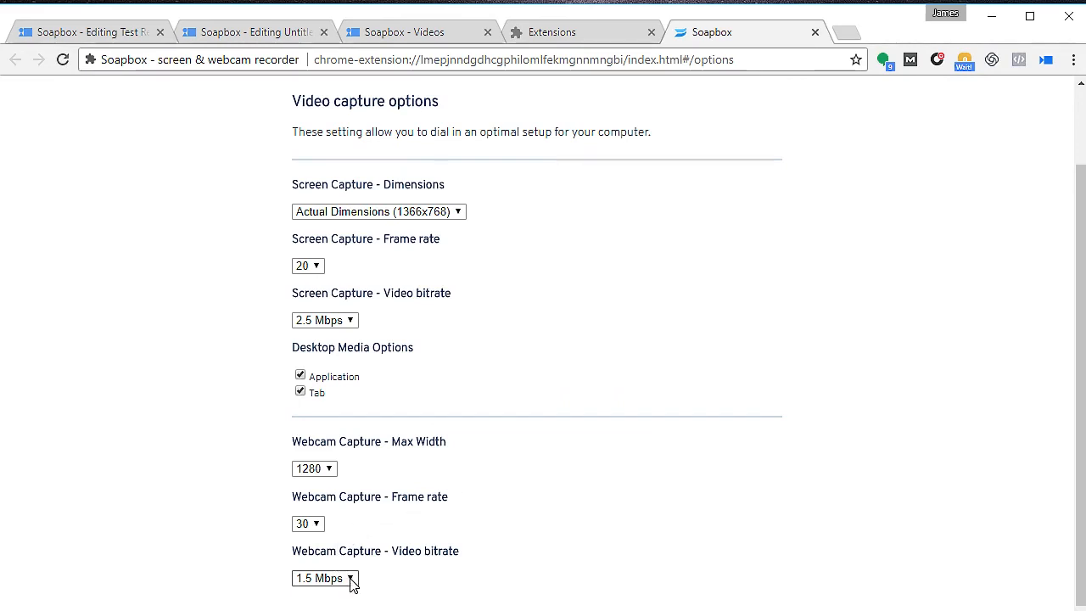
pyautogui.click(326, 576)
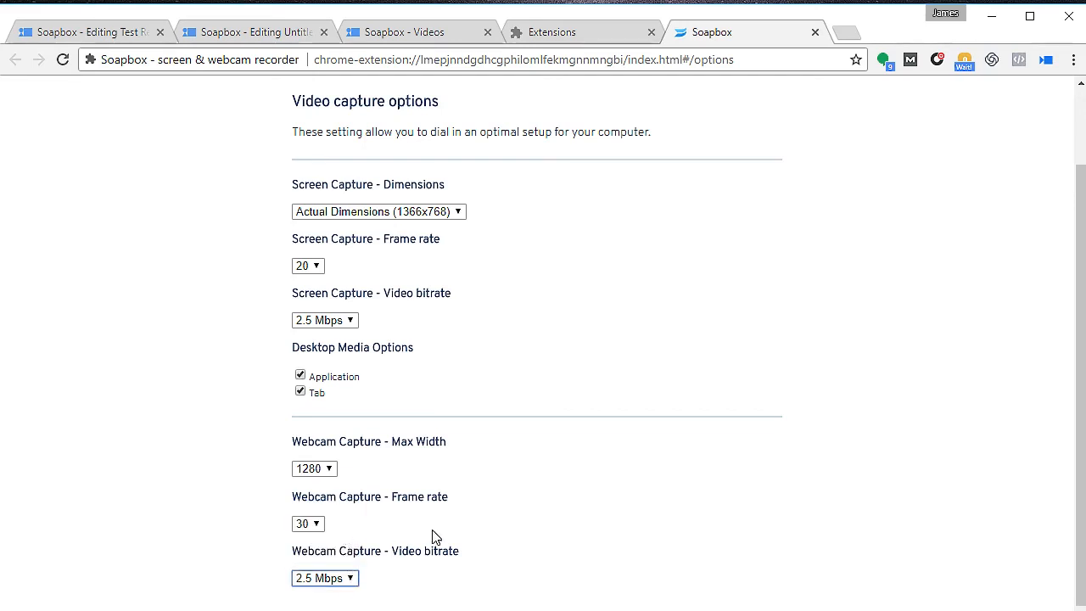
pyautogui.moveTo(741, 455)
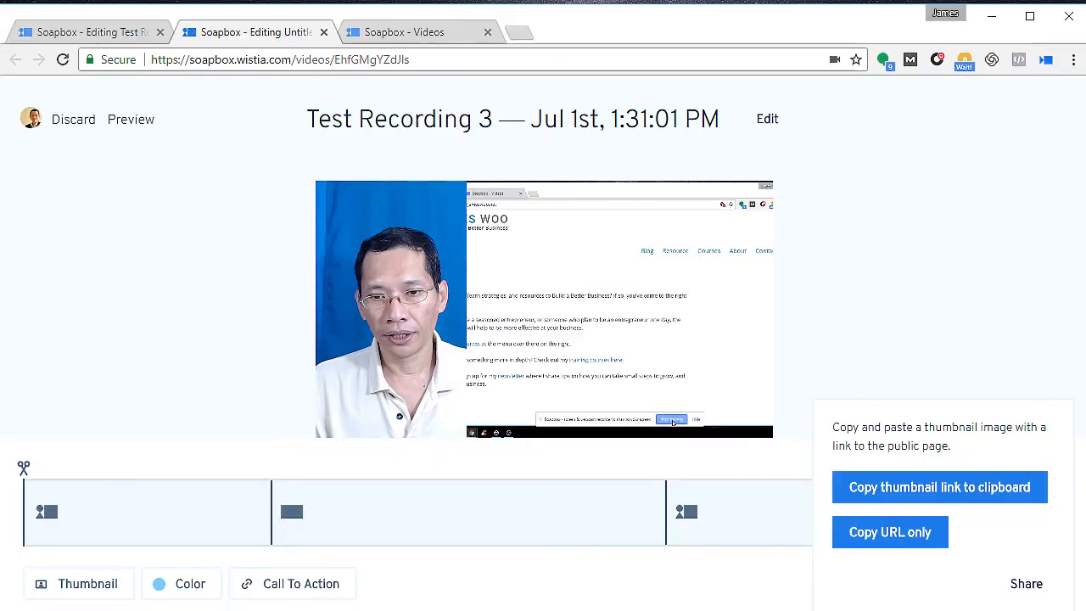
pyautogui.moveTo(940, 34)
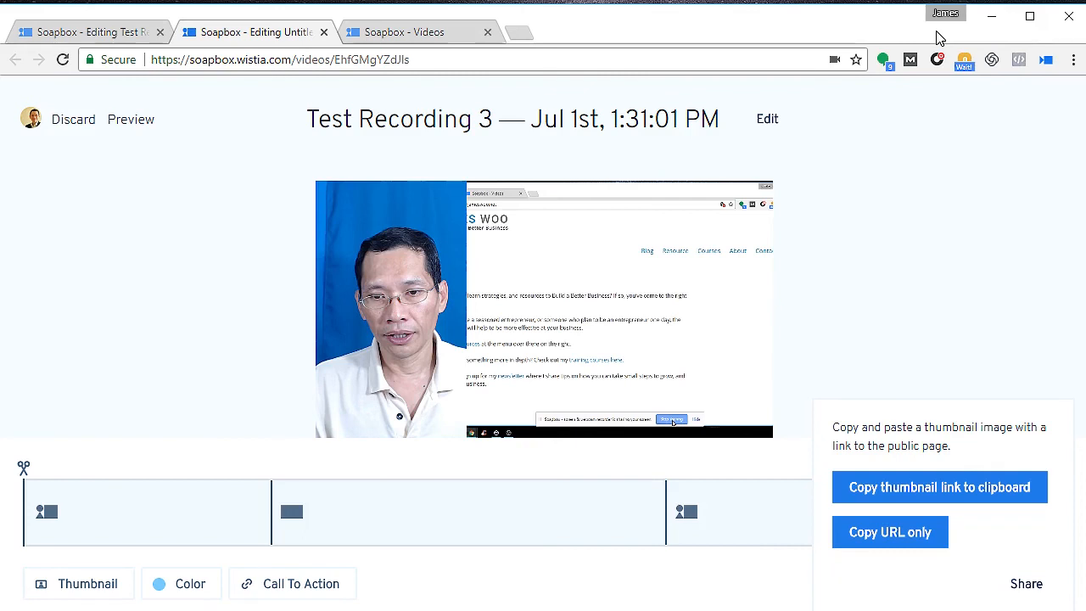